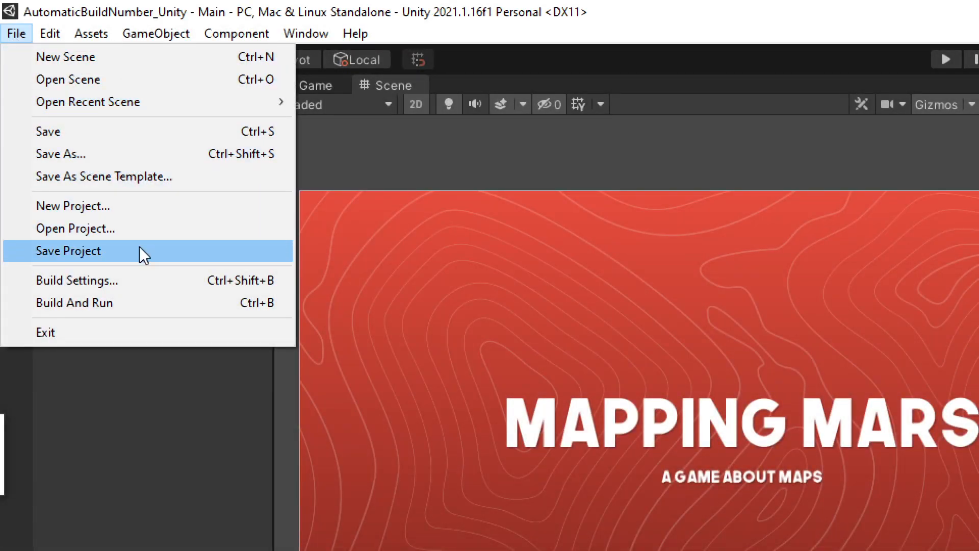
# Save the project and build the standalone Windows player for the MAPPING MARS scene
pyautogui.click(75, 279)
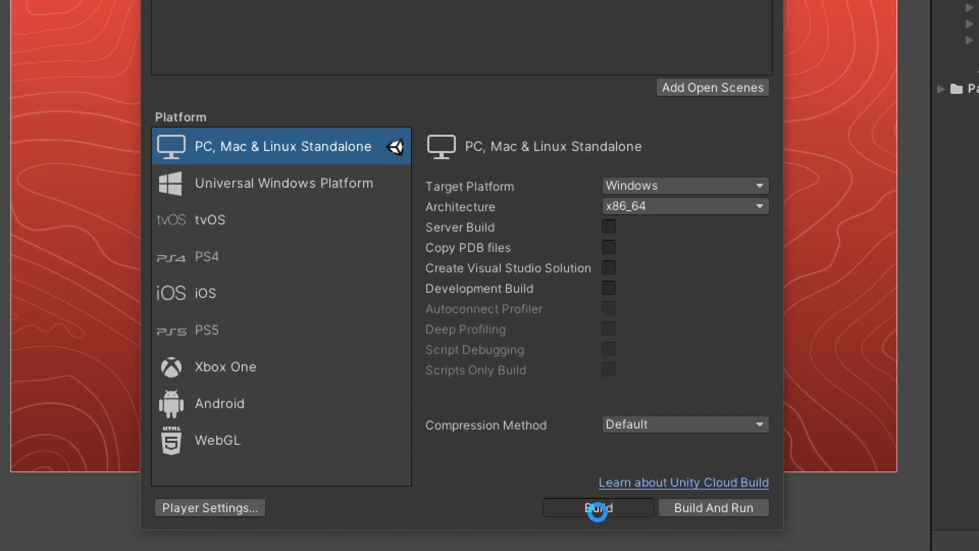
pyautogui.click(597, 507)
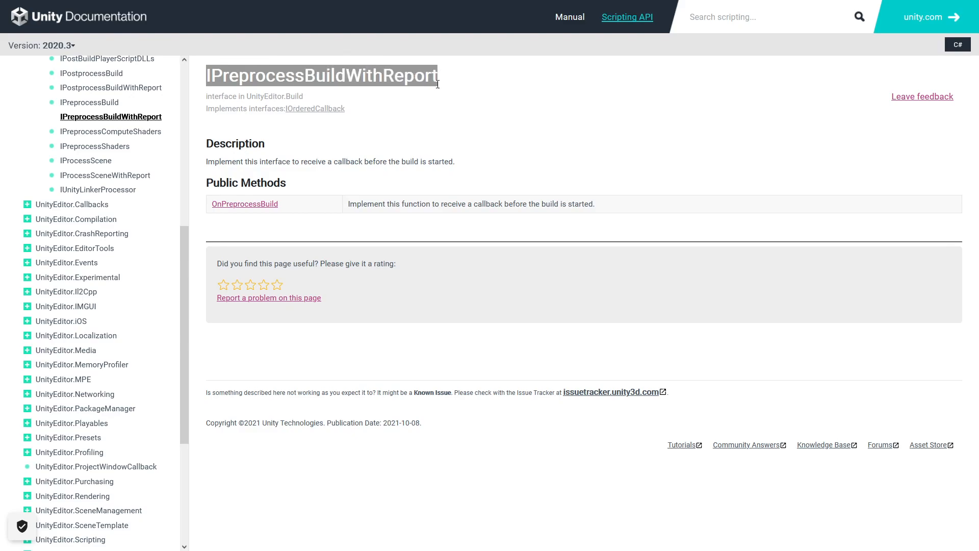
# Select the IPreprocessBuildWithReport title on its Scripting API page
pyautogui.click(244, 204)
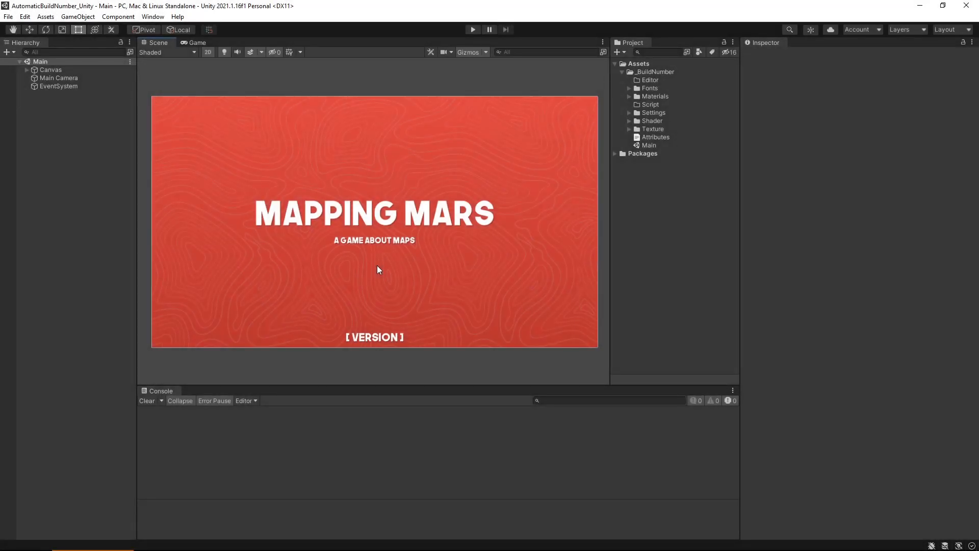
pyautogui.moveTo(530, 197)
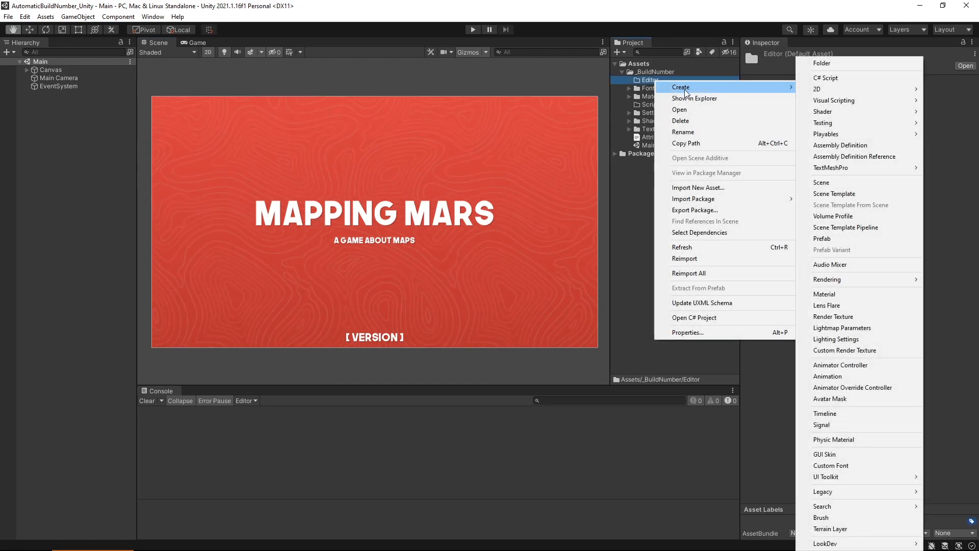
# Create C# scripts BuildVersionProcessor in Editor and VersionShower in Script
pyautogui.click(824, 78)
pyautogui.write('BuildVersionProcessor')
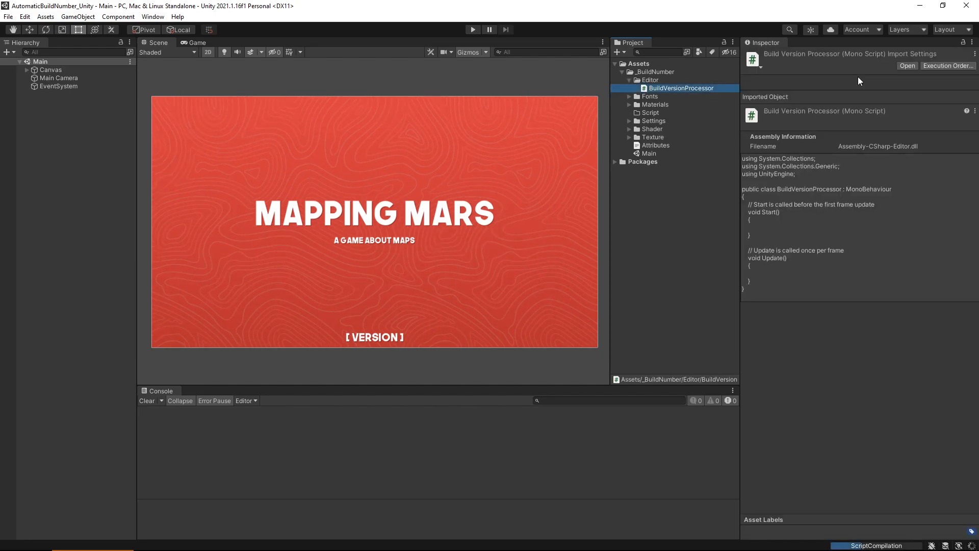
pyautogui.moveTo(665, 114)
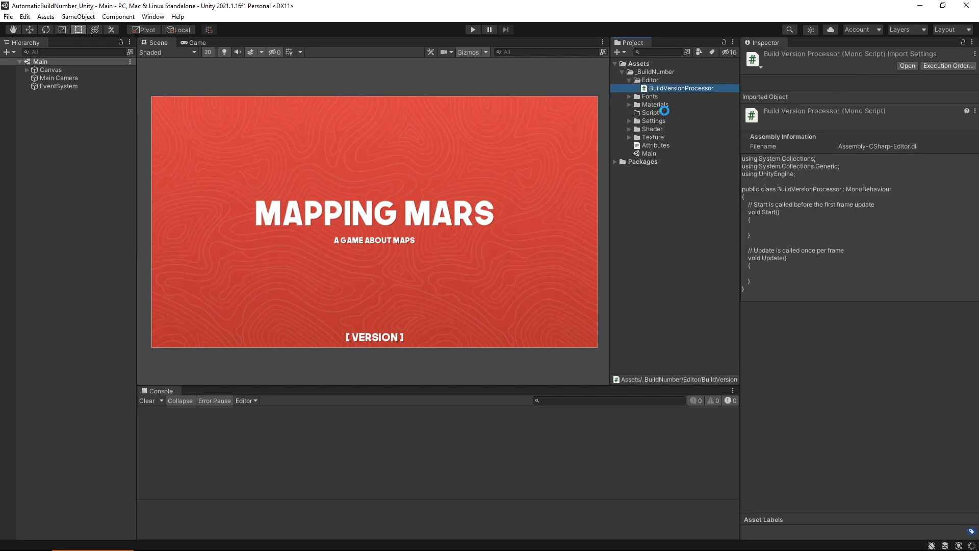
pyautogui.rightClick(649, 113)
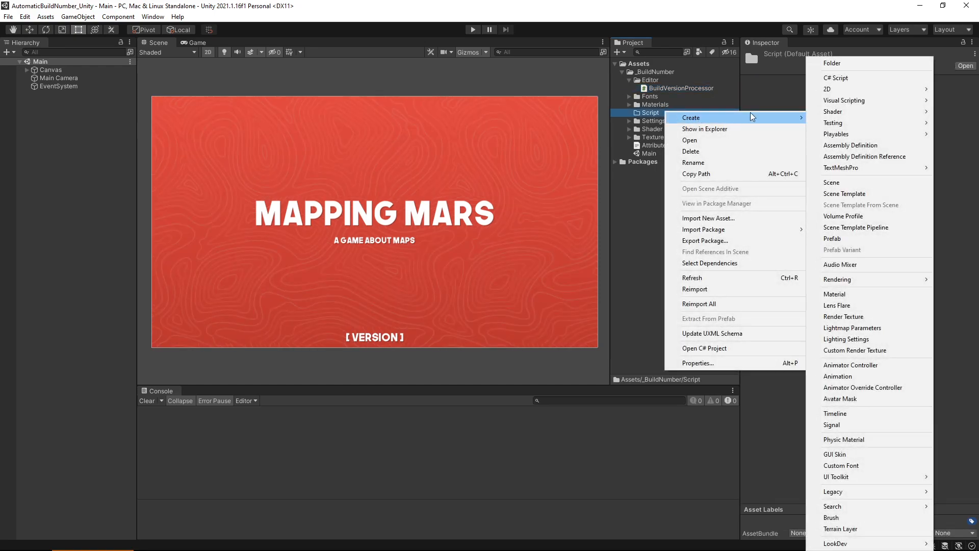
pyautogui.click(835, 77)
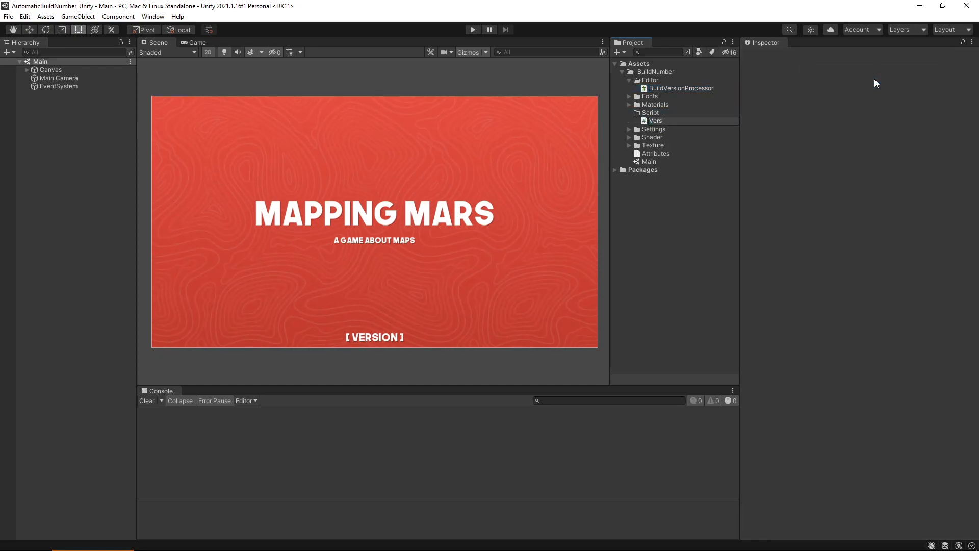
pyautogui.write('VersionShower')
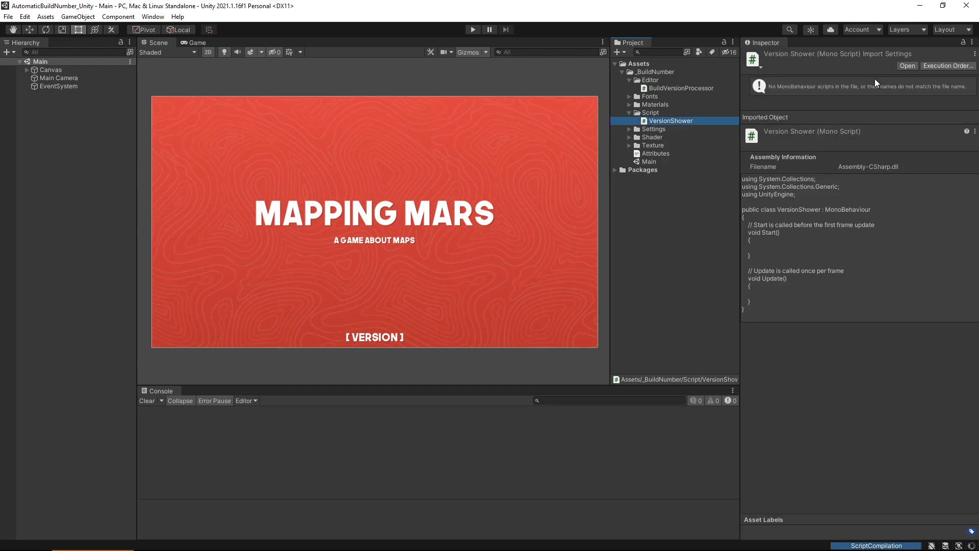
pyautogui.moveTo(721, 91)
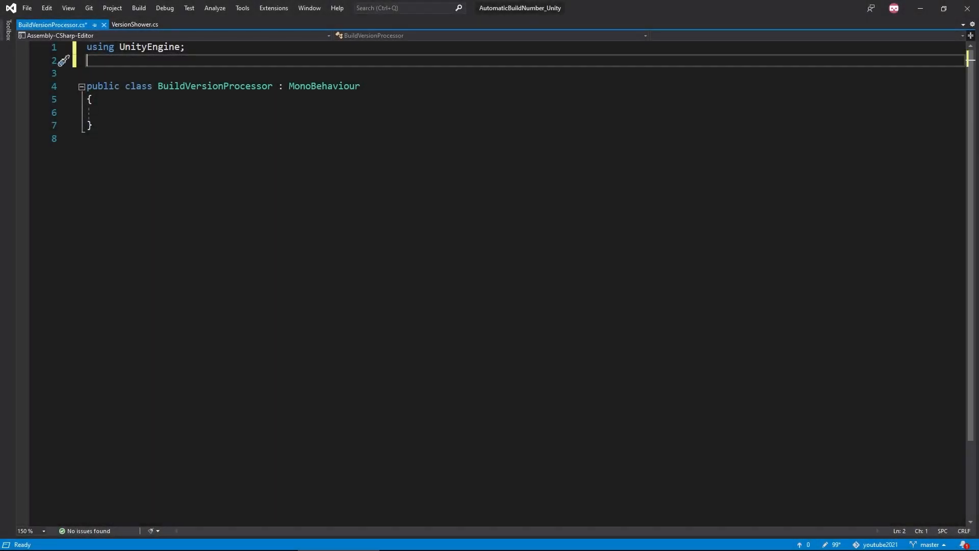
# Import System and UnityEditor build namespaces and implement IPreprocessBuildWithReport instead of MonoBehaviour
pyautogui.write('using UnityEditor;')
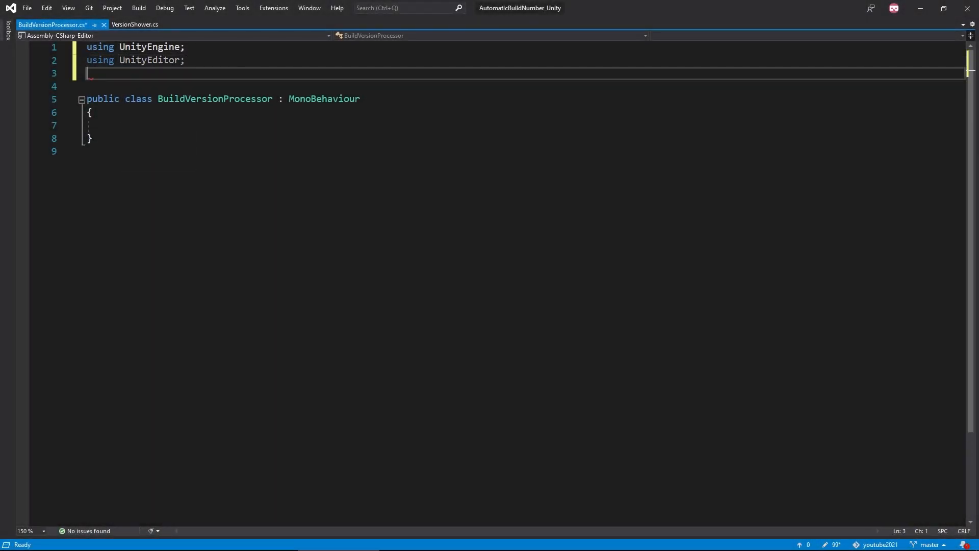
pyautogui.write('using unityEditor.Build;')
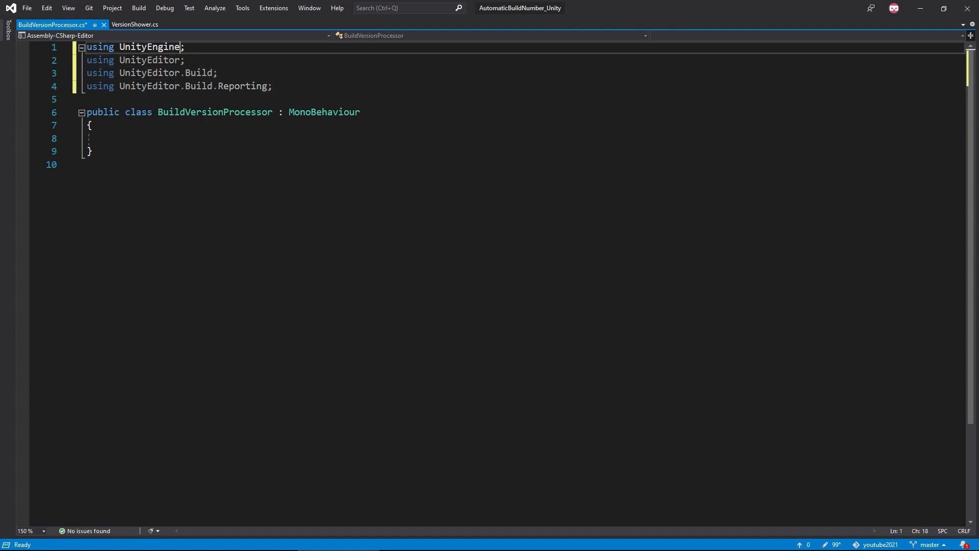
pyautogui.write('using System')
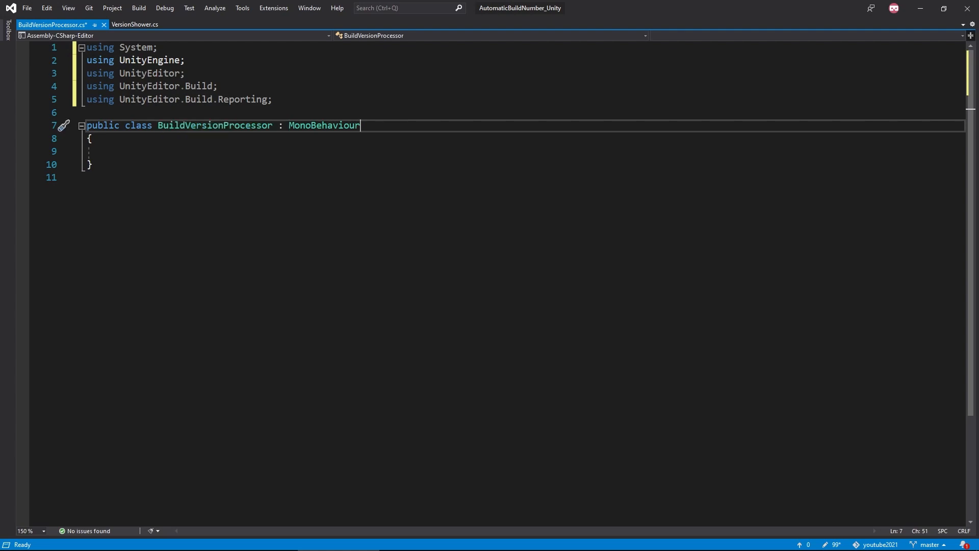
pyautogui.write('IPreprocessBuildWithReport')
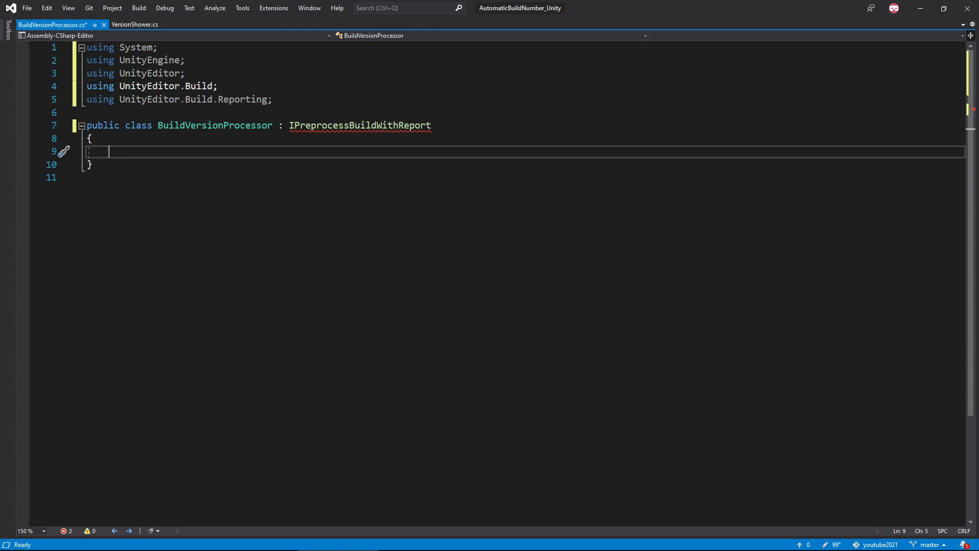
# Add a public callbackOrder property returning 0
pyautogui.write('public int callbac')
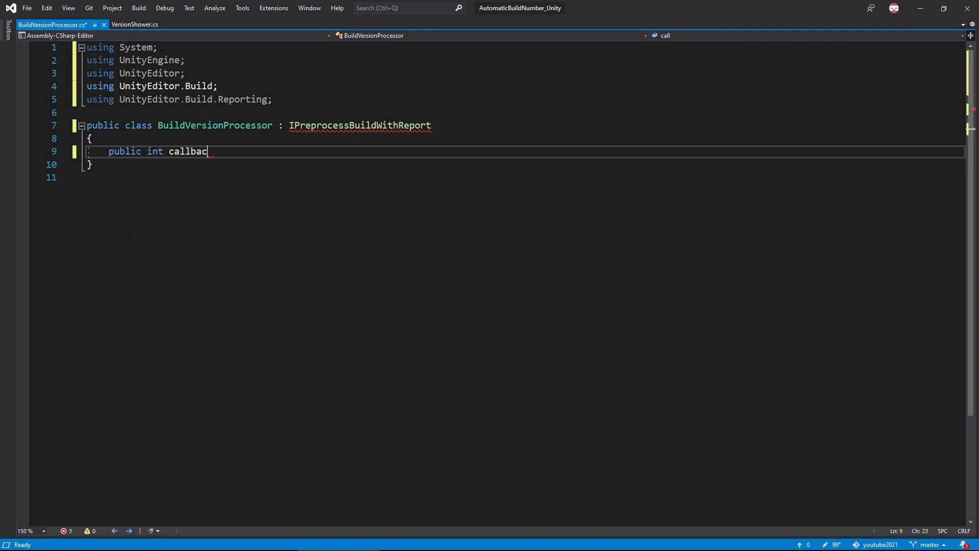
pyautogui.write('kOrder => 0;')
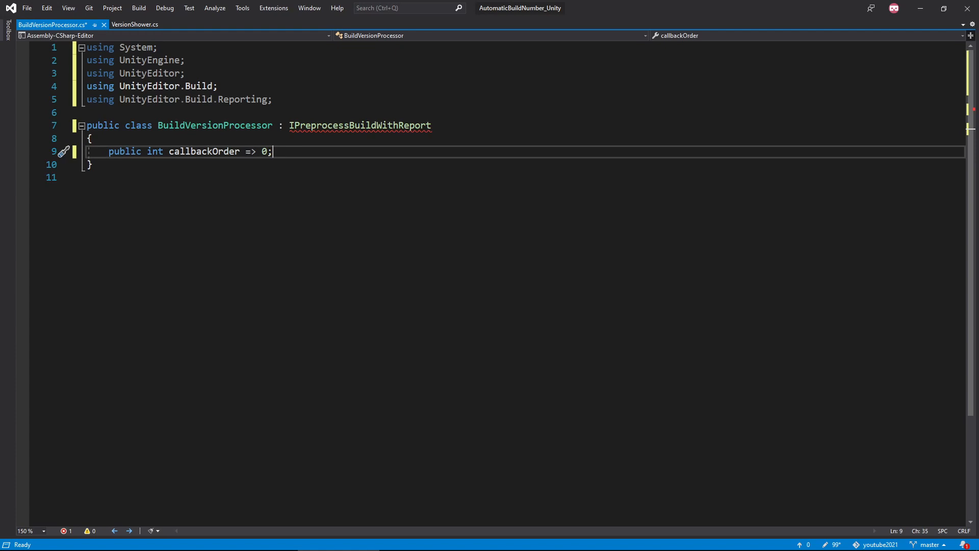
pyautogui.press('Enter')
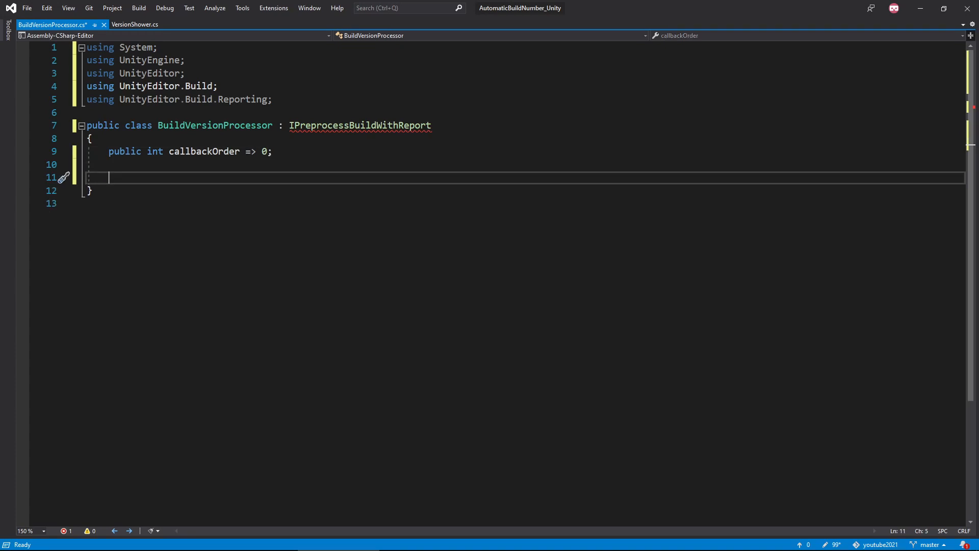
# Add an empty OnPreprocessBuild(BuildReport report) method
pyautogui.write('public void On')
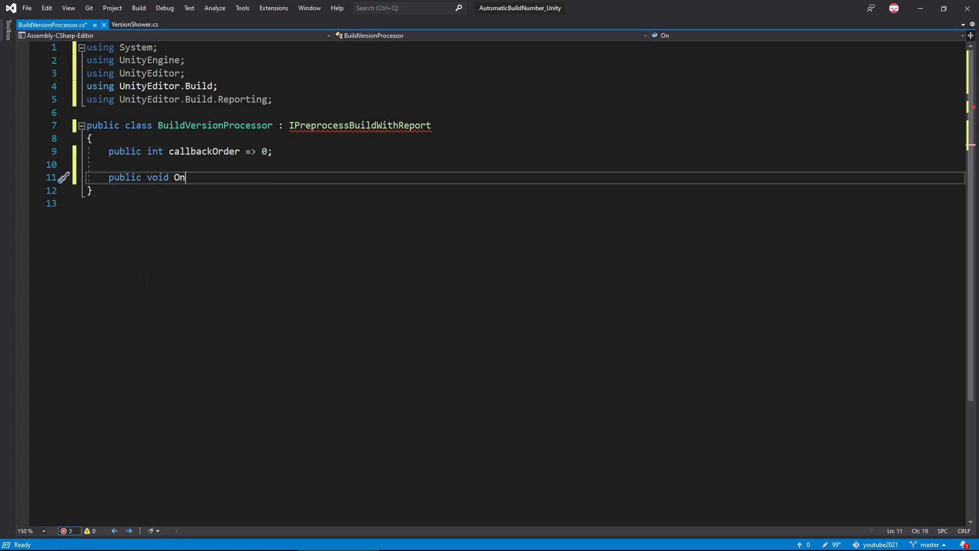
pyautogui.write('PreprocessBuild')
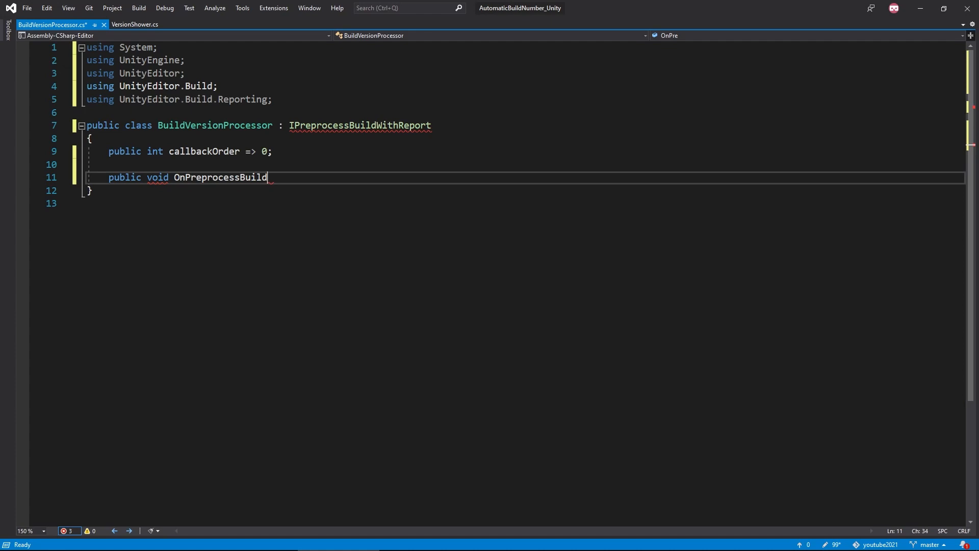
pyautogui.write('(B')
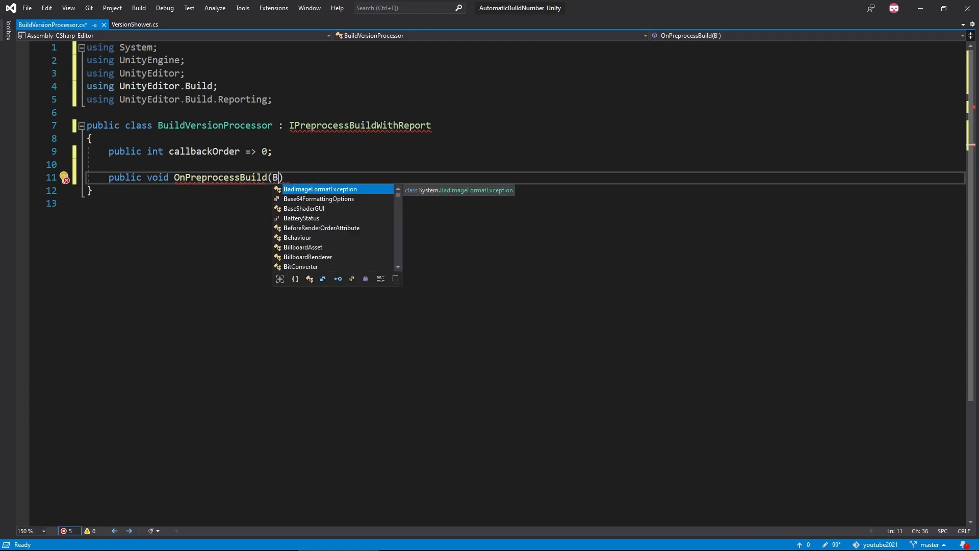
pyautogui.write('uildReport report')
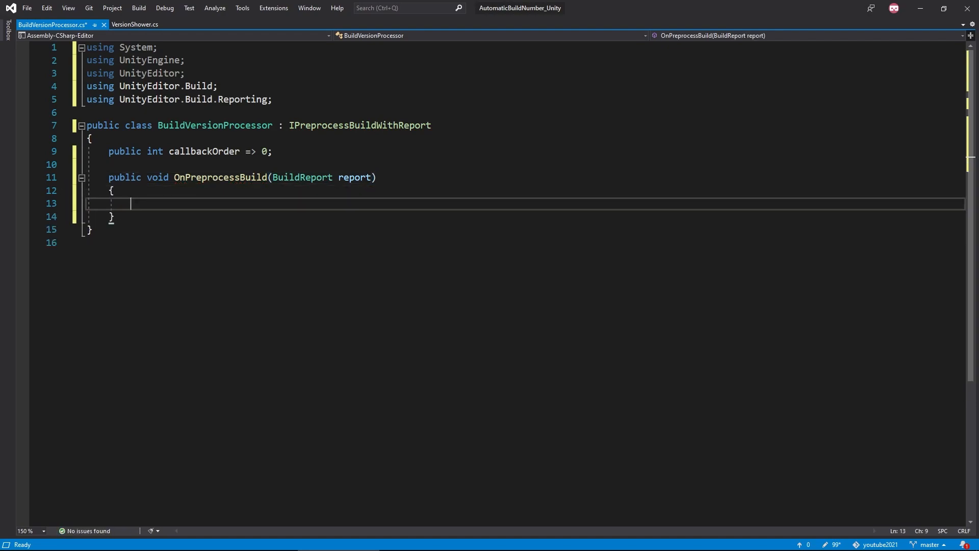
# Add initialVersion = "0.0" plus stub FindCurrentVersion and UpdateVersion(string version) methods
pyautogui.write('private con')
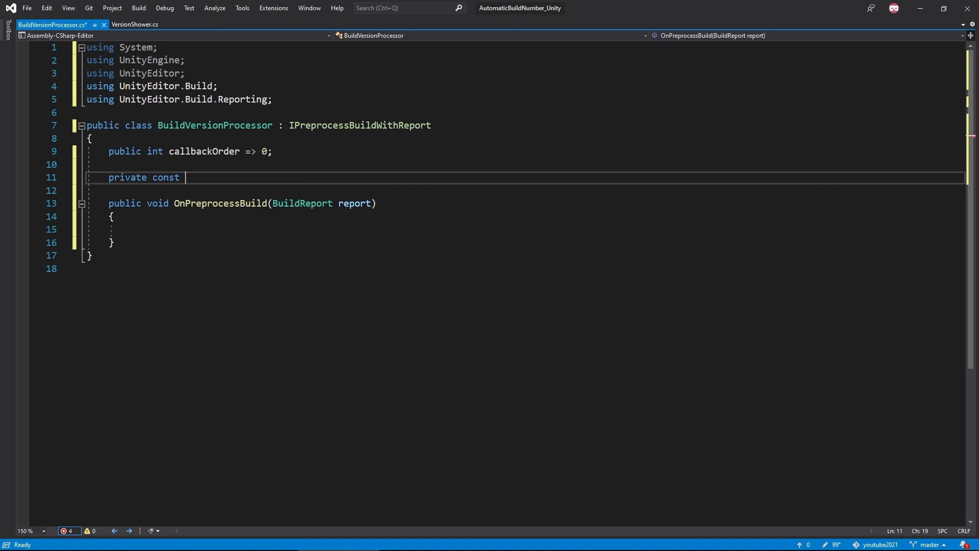
pyautogui.write('string initialVersion')
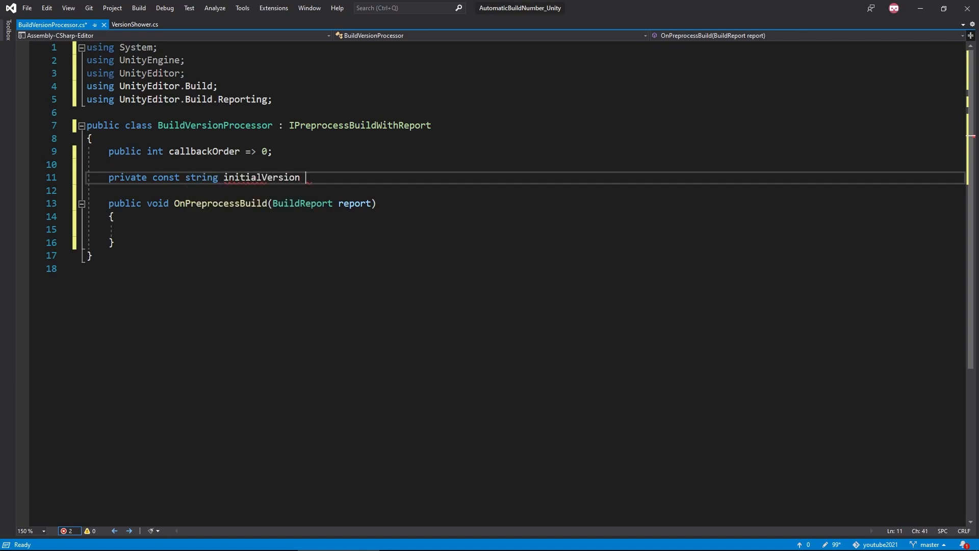
pyautogui.write('= "0.0";')
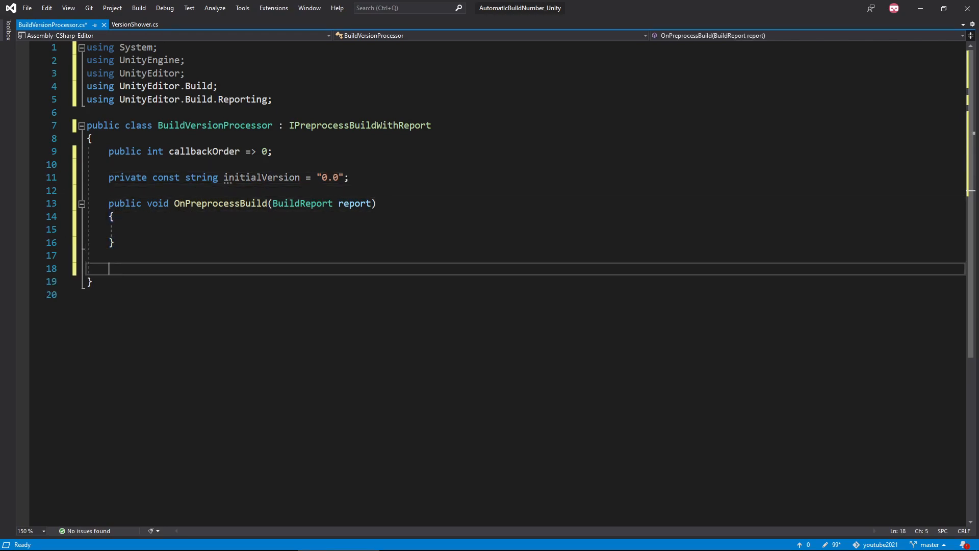
pyautogui.write('private string Find')
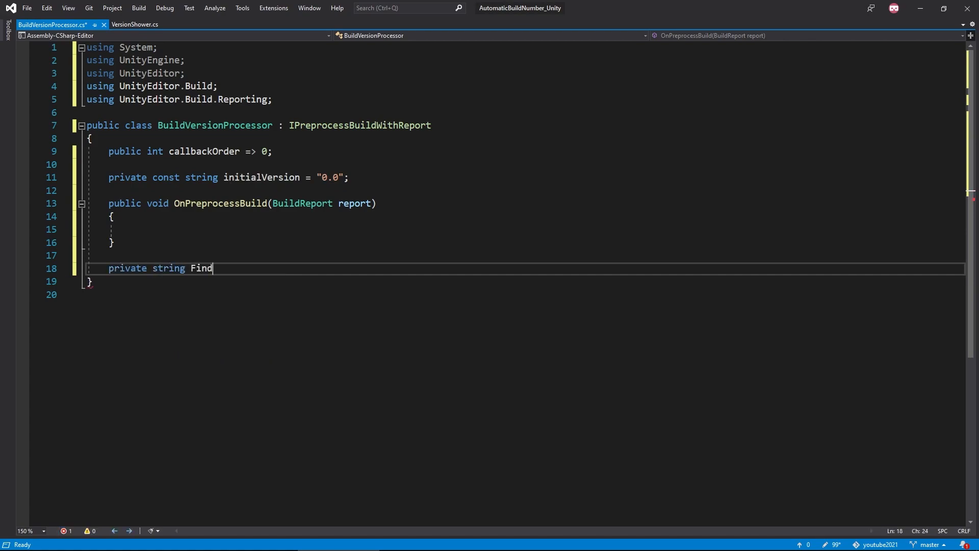
pyautogui.write('CurrentVersion()')
pyautogui.write('return null;')
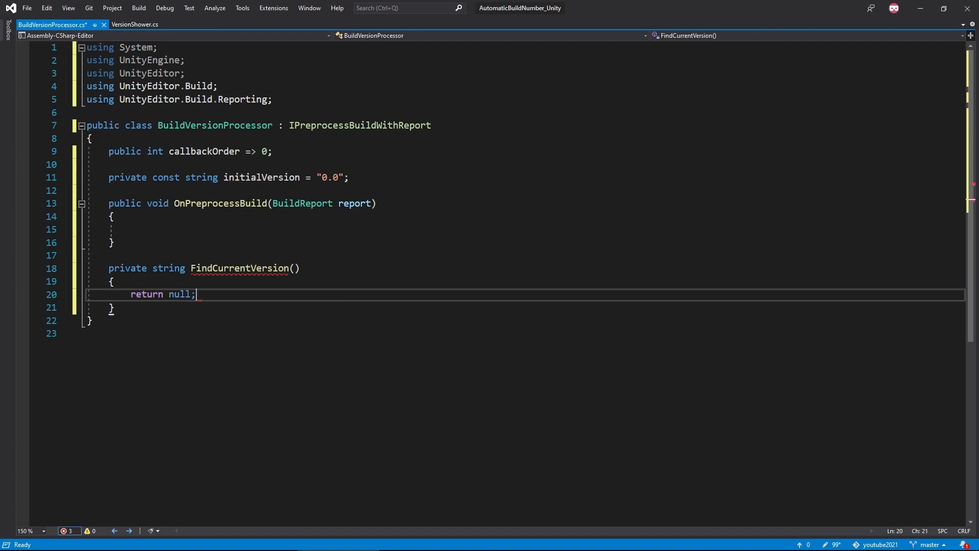
pyautogui.write('private void UpdateVersion(')
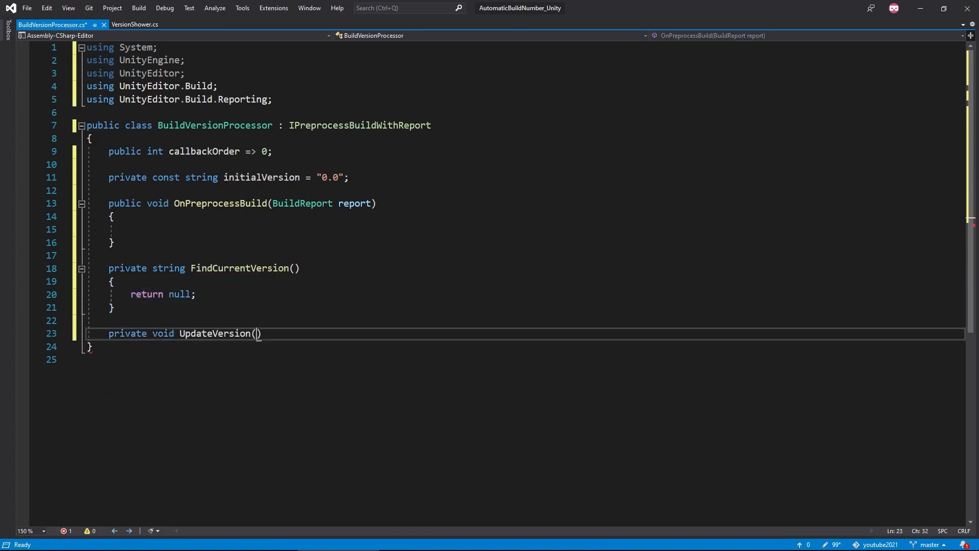
pyautogui.write('string version')
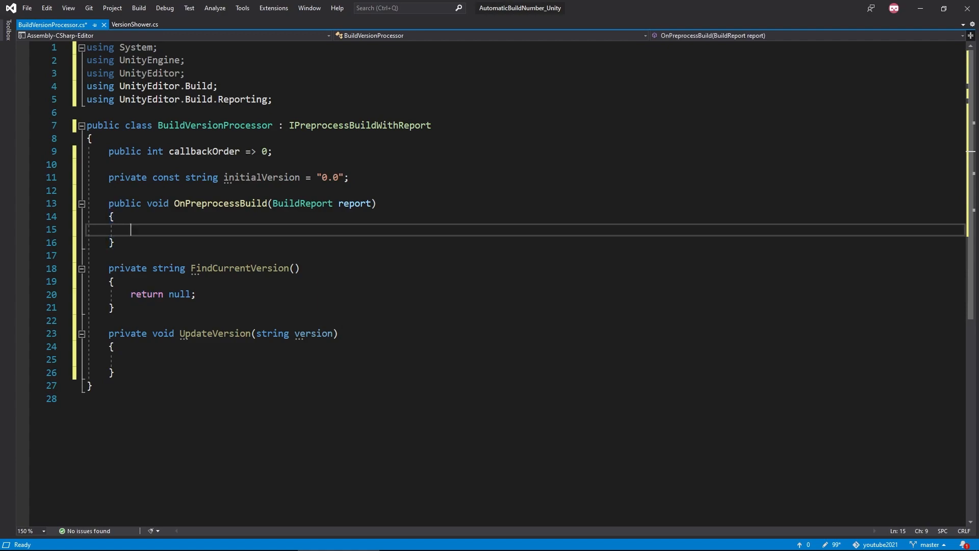
# Have OnPreprocessBuild get currentVersion from FindCurrentVersion and pass it to UpdateVersion
pyautogui.write('string currentVer')
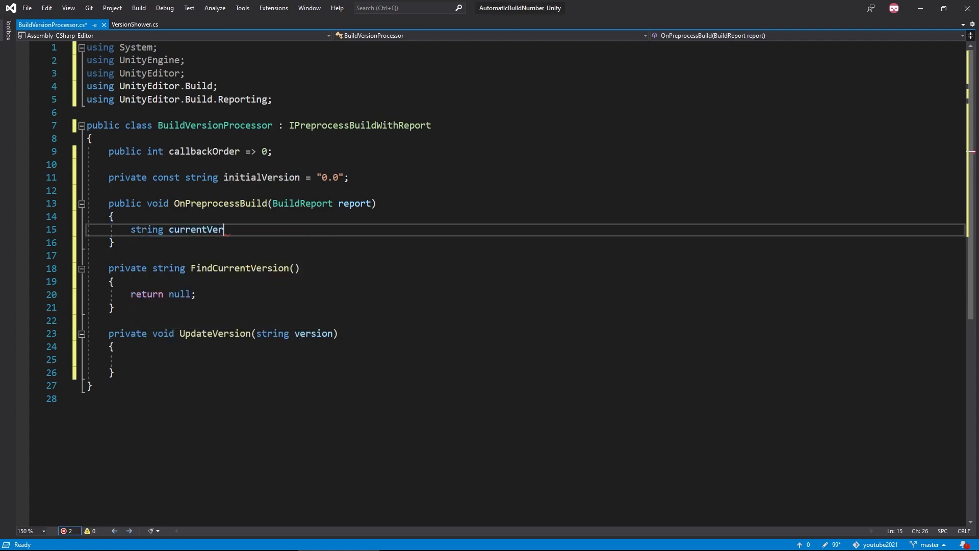
pyautogui.write('sion = FindCurrentVersion()')
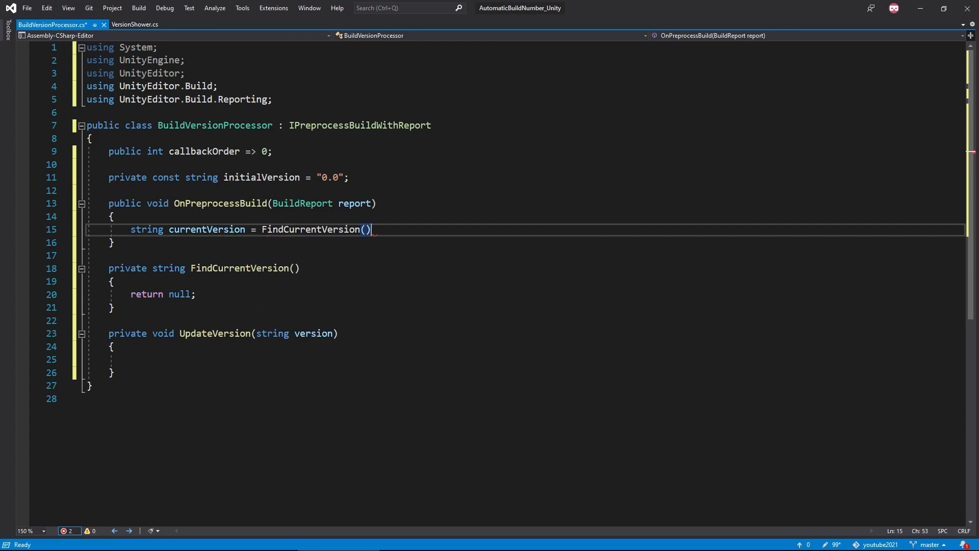
pyautogui.write('UpdateVersion')
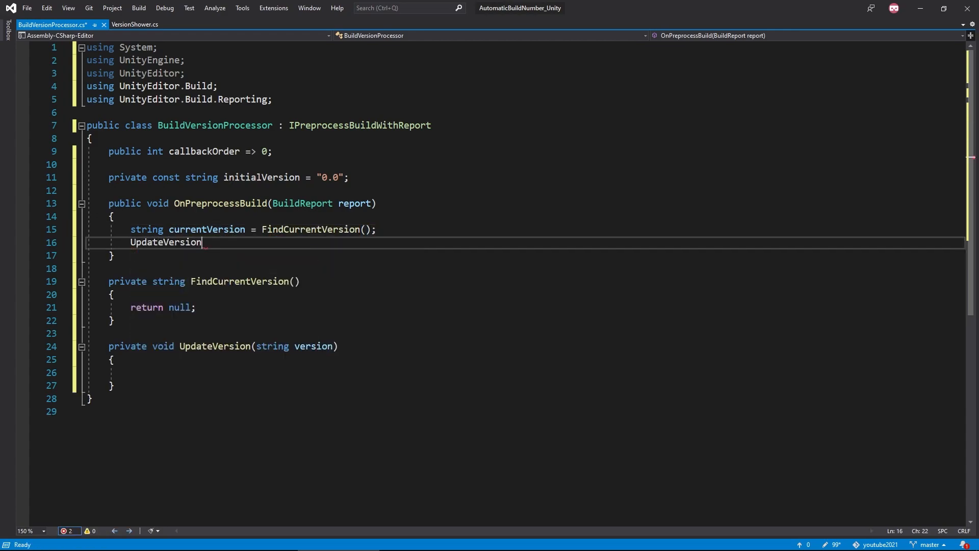
pyautogui.write('(currentVersion);')
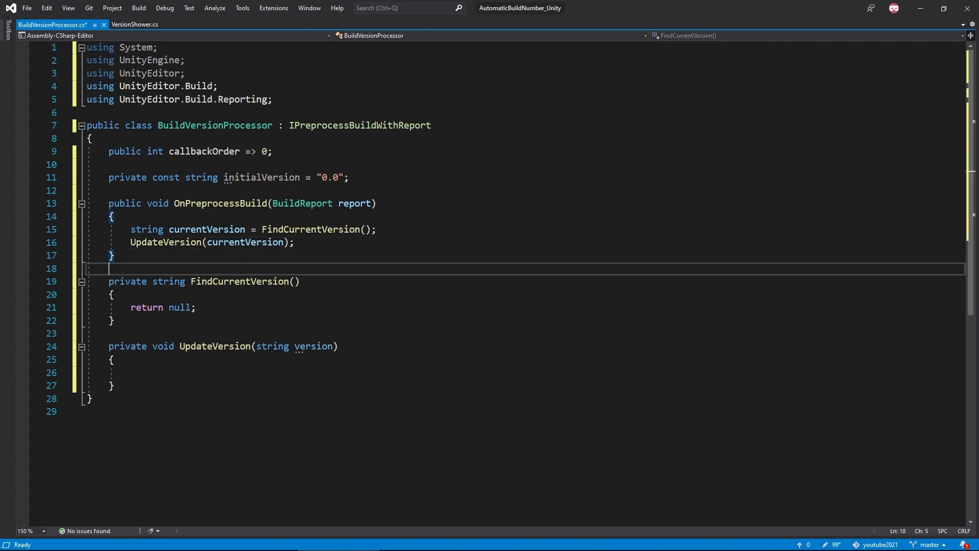
# Split PlayerSettings.bundleVersion on '[' and ']' into a currentVersion array
pyautogui.write('// Split to find string of current version')
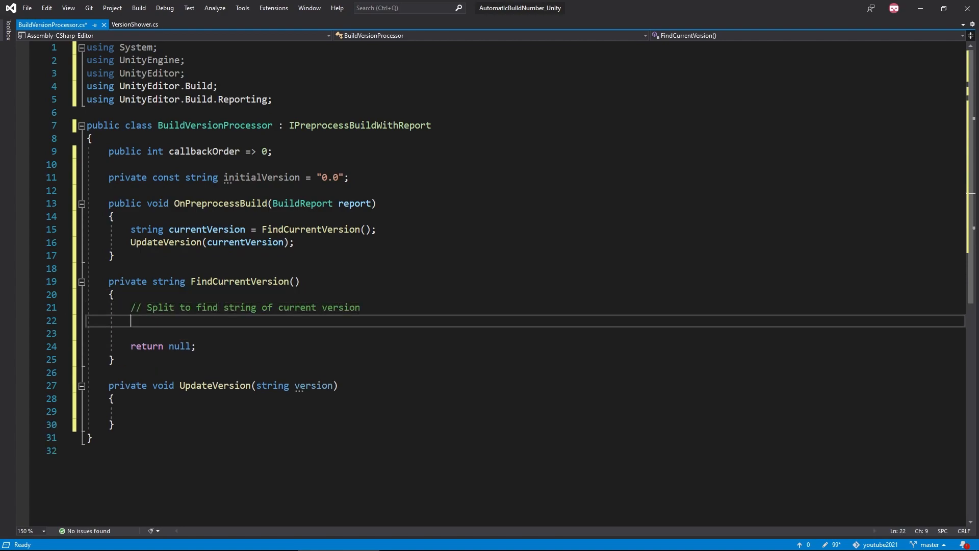
pyautogui.write('string[] currentVersion = Pl')
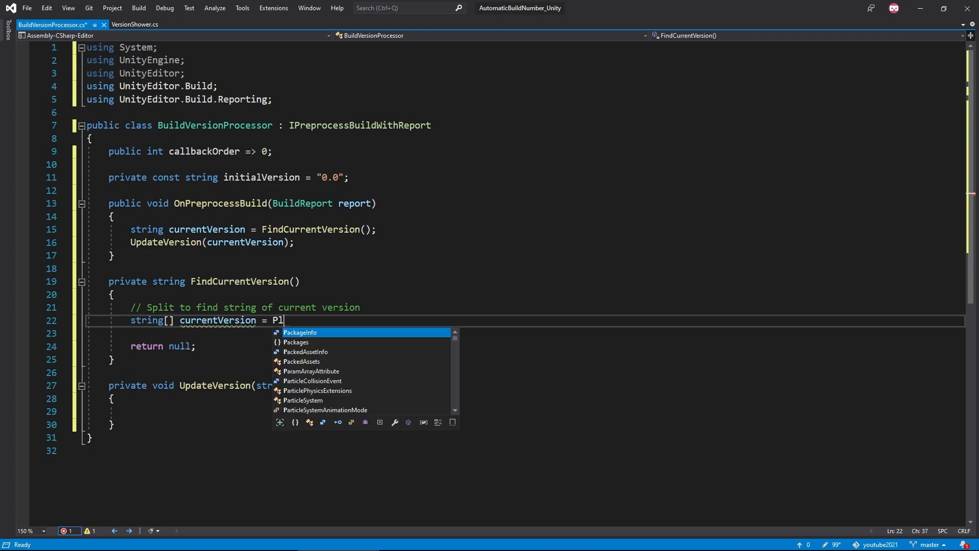
pyautogui.write('ayerSettings.bundleVersion.Split')
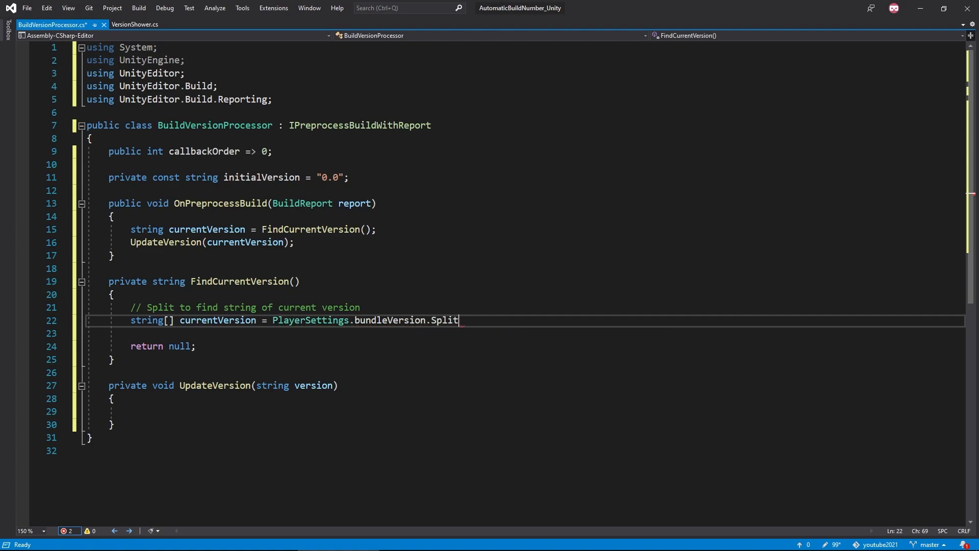
pyautogui.write("('{')")
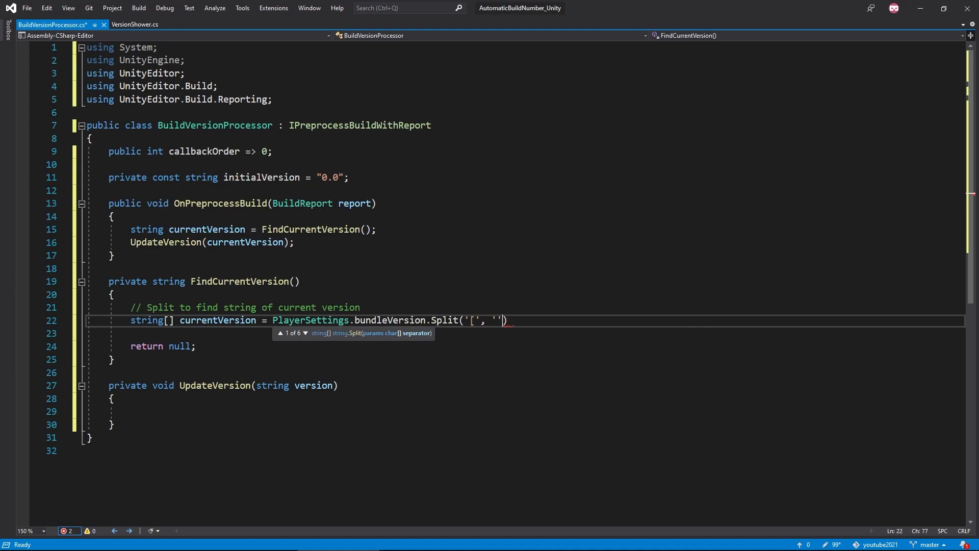
pyautogui.write(']')
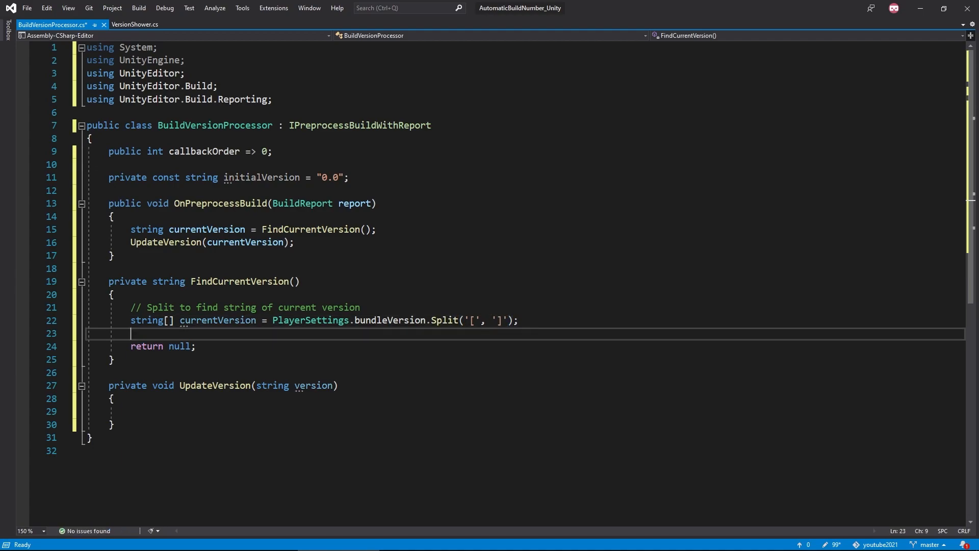
# Return initialVersion when Length == 1, else currentVersion[1], and comment the parse step
pyautogui.write('// If not the proper format, start with the initial')
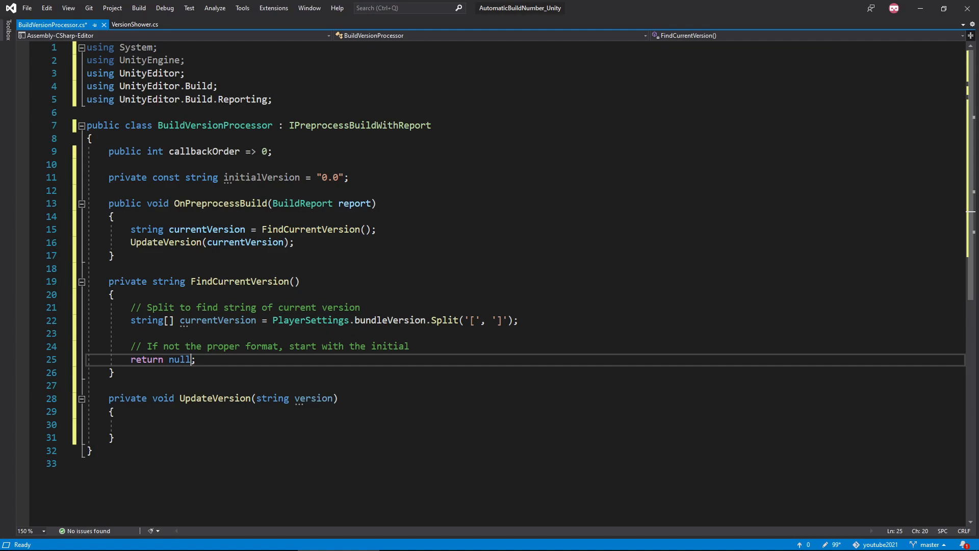
pyautogui.write('currentVersion.')
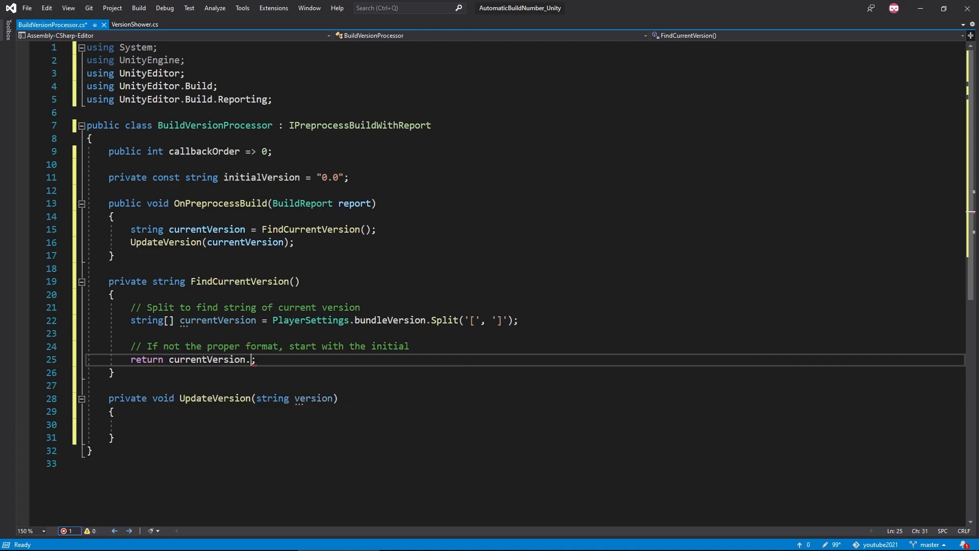
pyautogui.write('Length == 1')
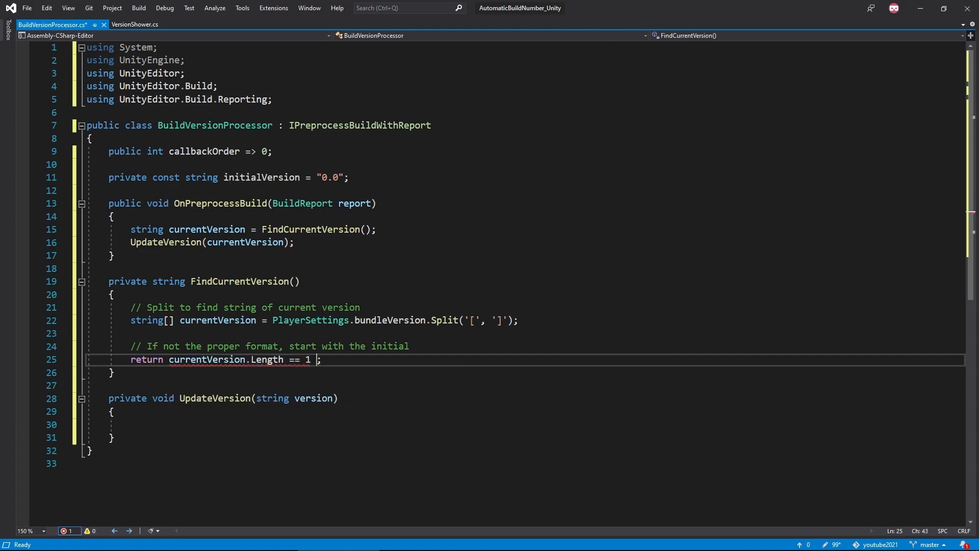
pyautogui.write('? initialVersion')
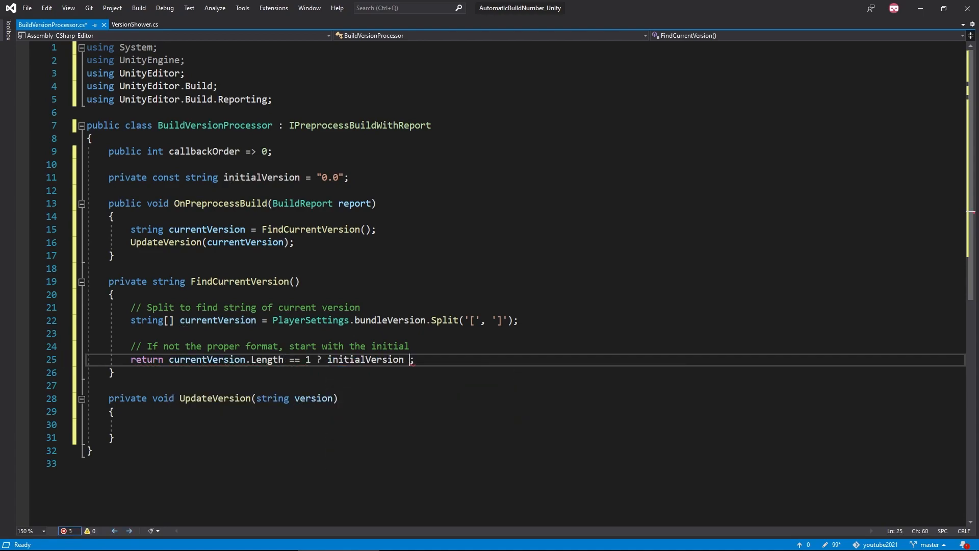
pyautogui.write(': currentVersion[1]')
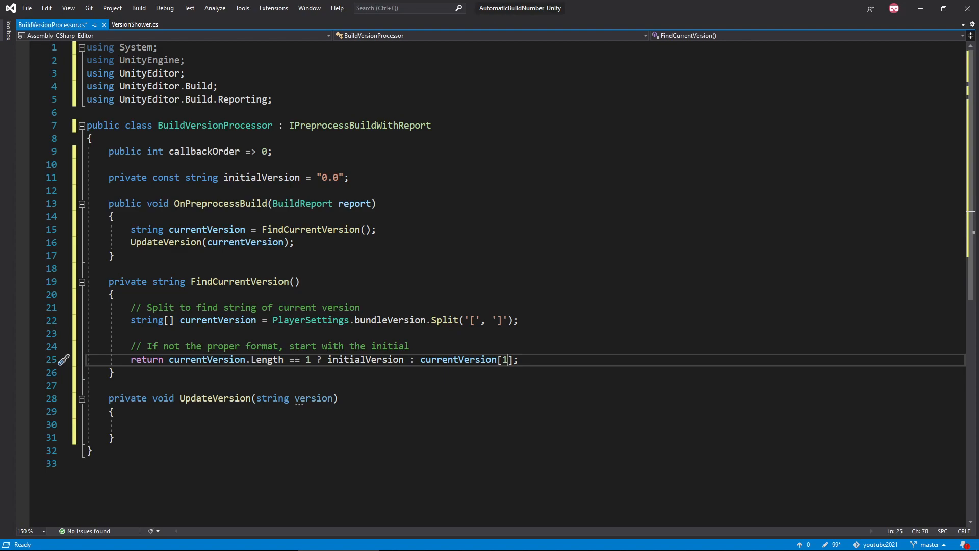
pyautogui.write('// Parse out version number from string split')
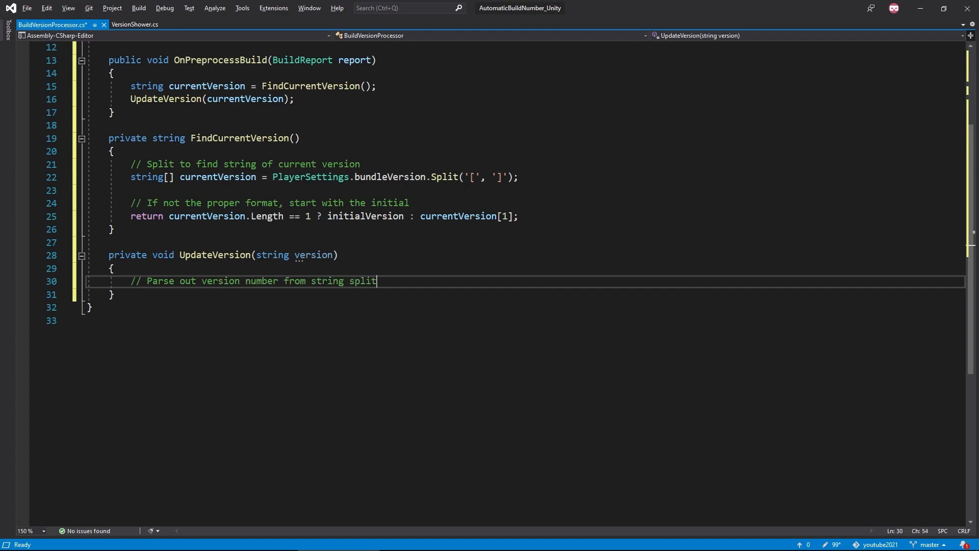
# Parse the version with float.TryParse and compute newVersion from it
pyautogui.write('if(float.TryParse')
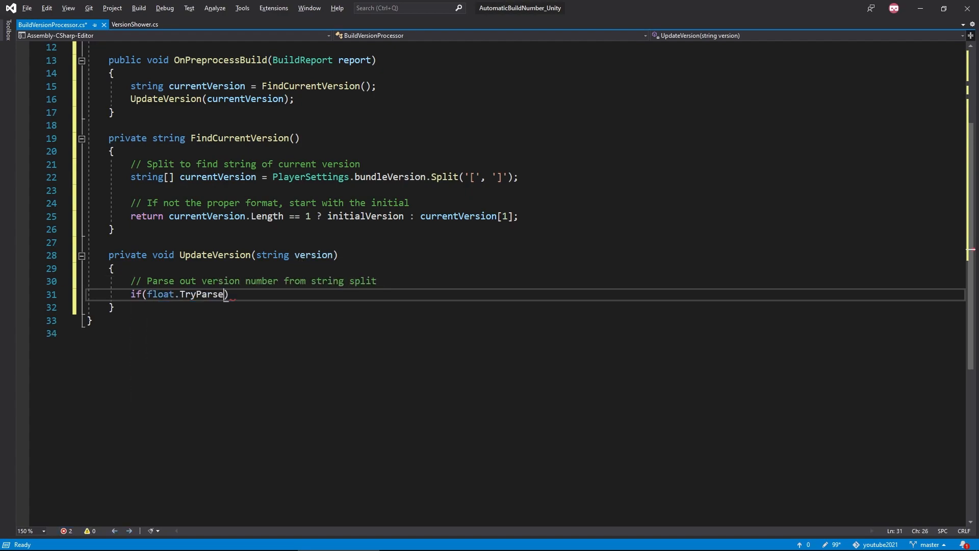
pyautogui.write('(version, out float versionNumber')
pyautogui.write('{')
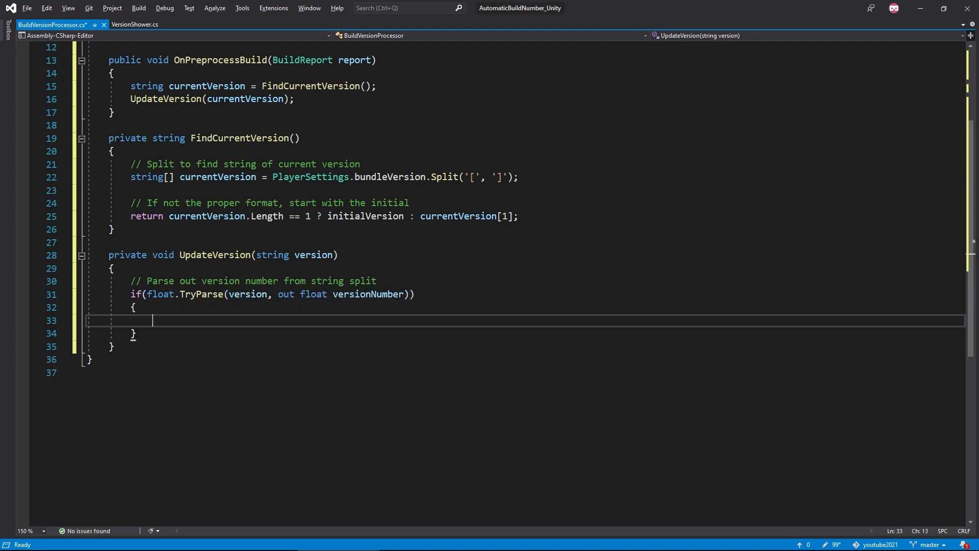
pyautogui.write('// Setup new values')
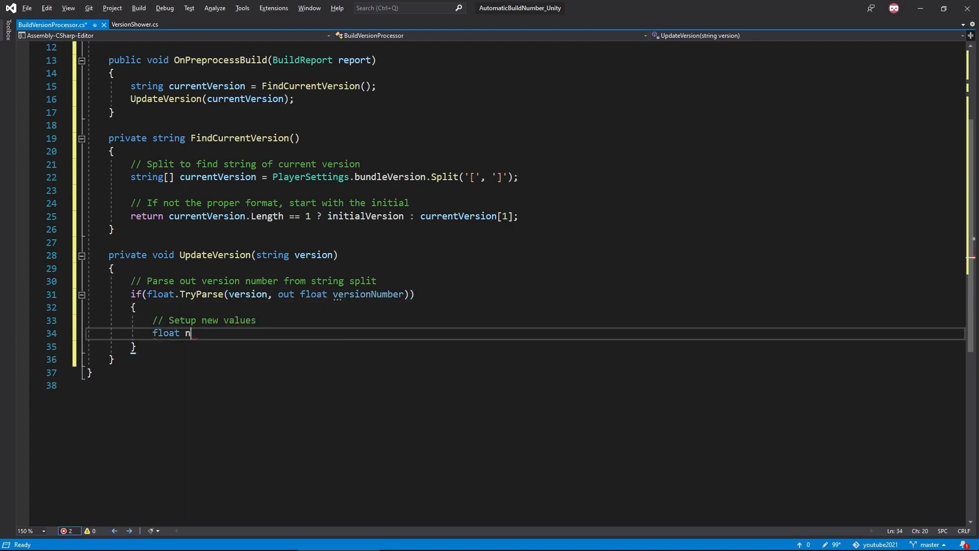
pyautogui.write('ewVersion = versionNumber + 0.01f;')
pyautogui.write('string')
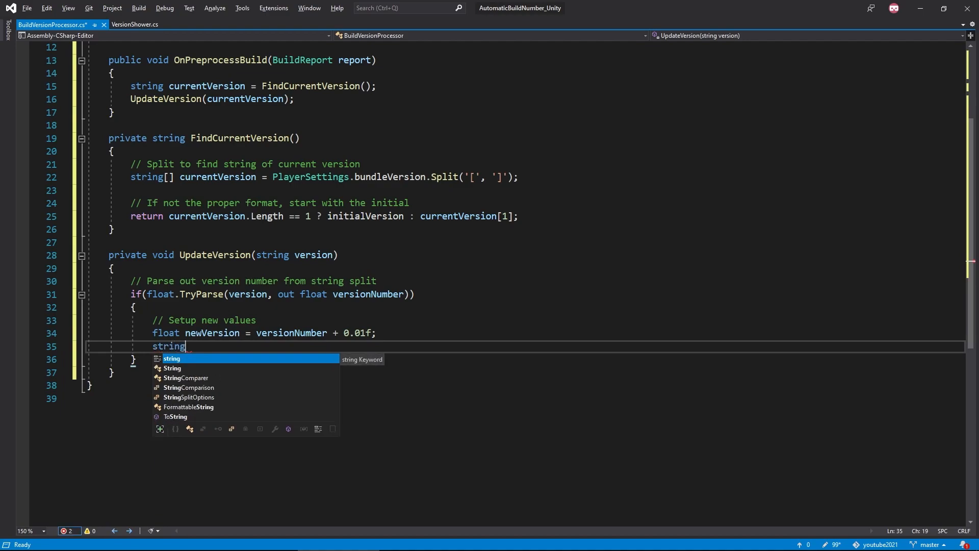
# Store today's date as DateTime.Now.ToString("d") and comment setting Player Settings
pyautogui.write('date = DateTime')
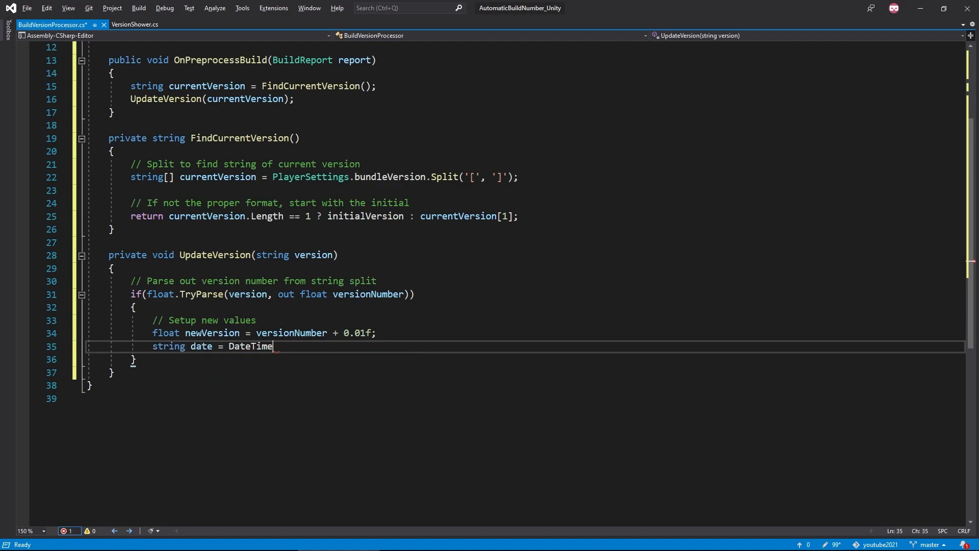
pyautogui.write('.Now.toString("')
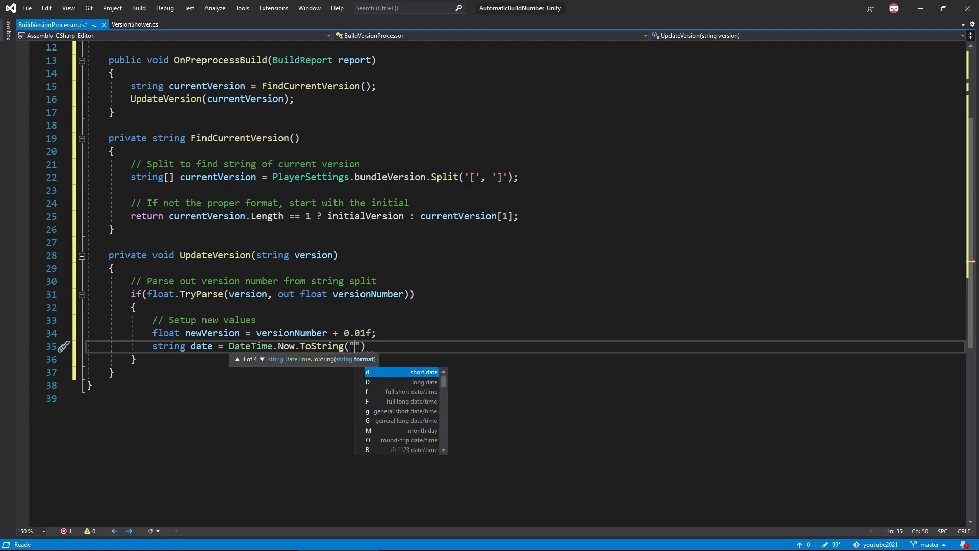
pyautogui.press('down')
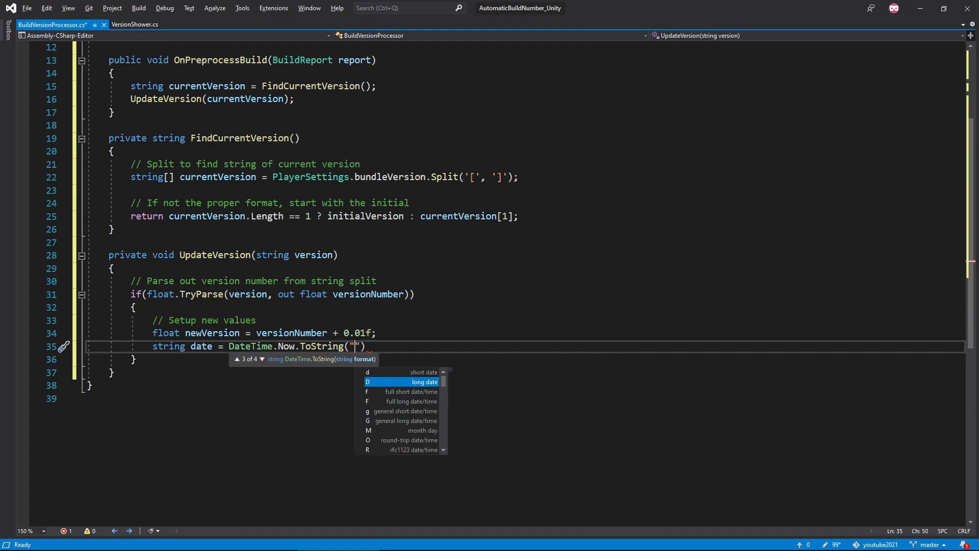
pyautogui.scroll(-3)
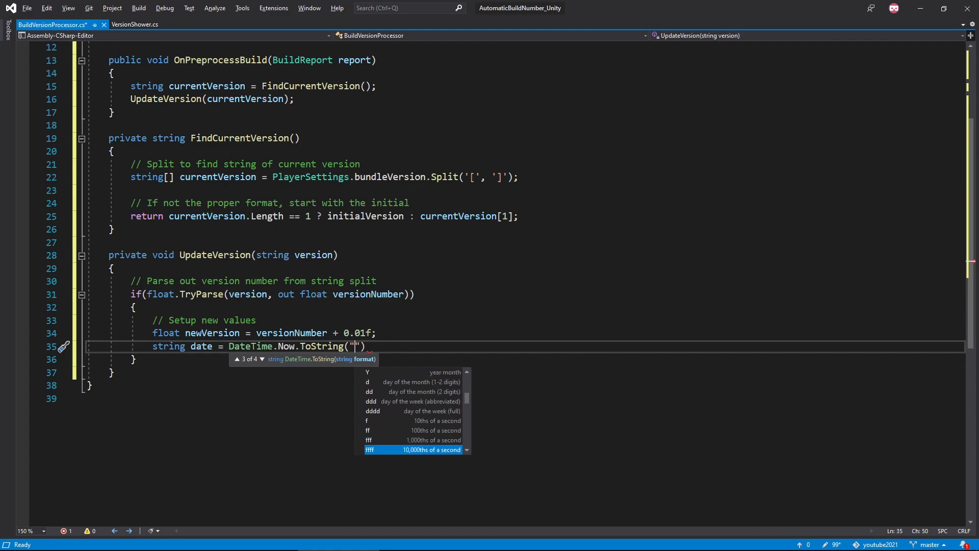
pyautogui.write('d')
pyautogui.write('// Create new string and')
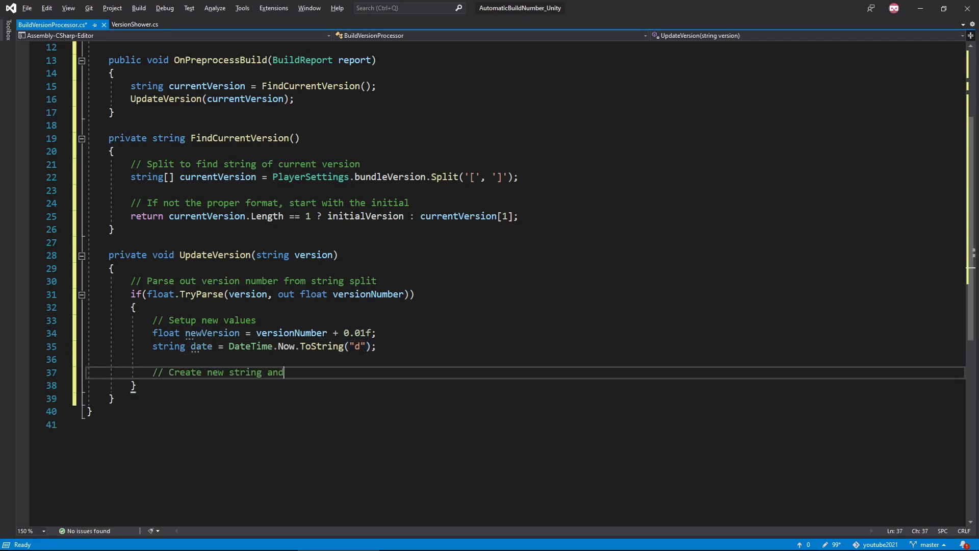
pyautogui.write('set in Player Settings')
pyautogui.write('PlayerSettings.bundleV')
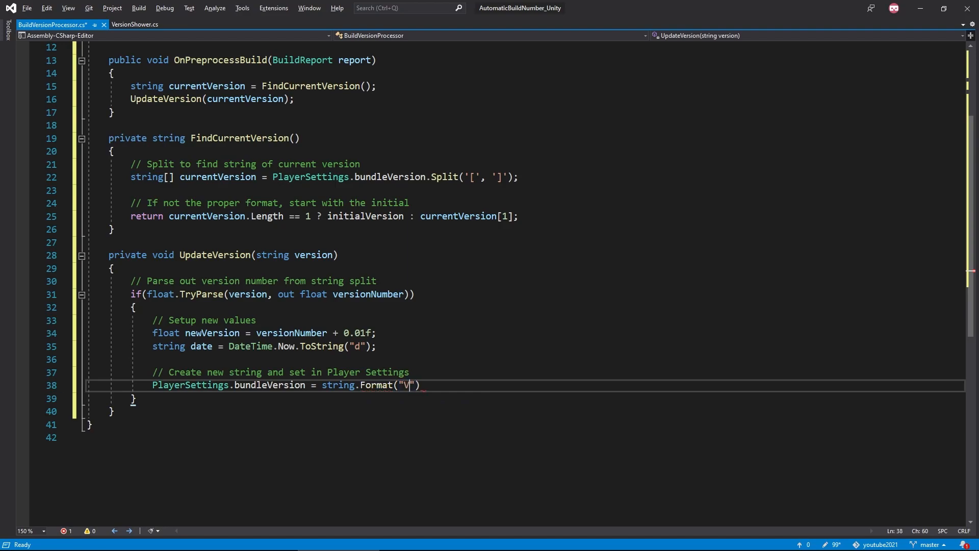
# Format bundleVersion as "Version [{0}] - {1}" with newVersion and date
pyautogui.write('ersion')
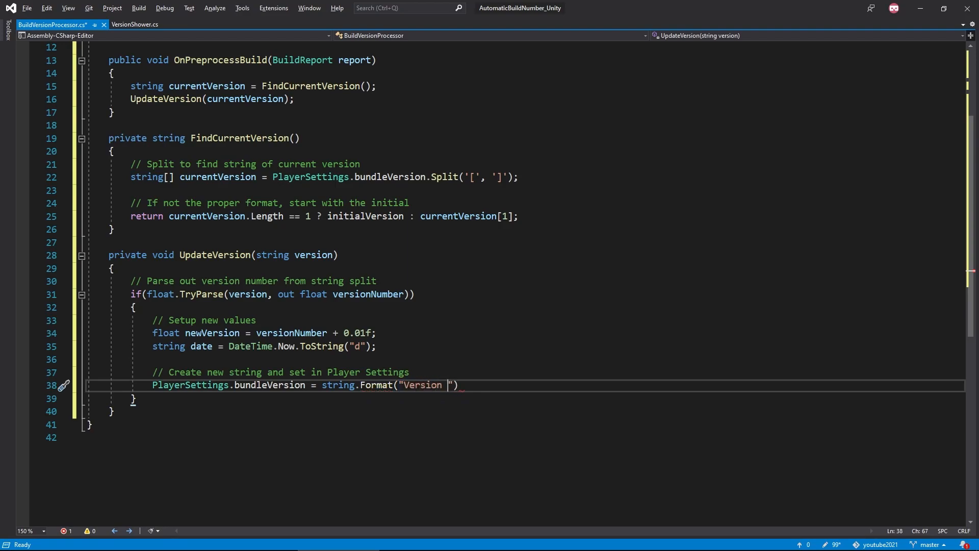
pyautogui.write('[] - ,')
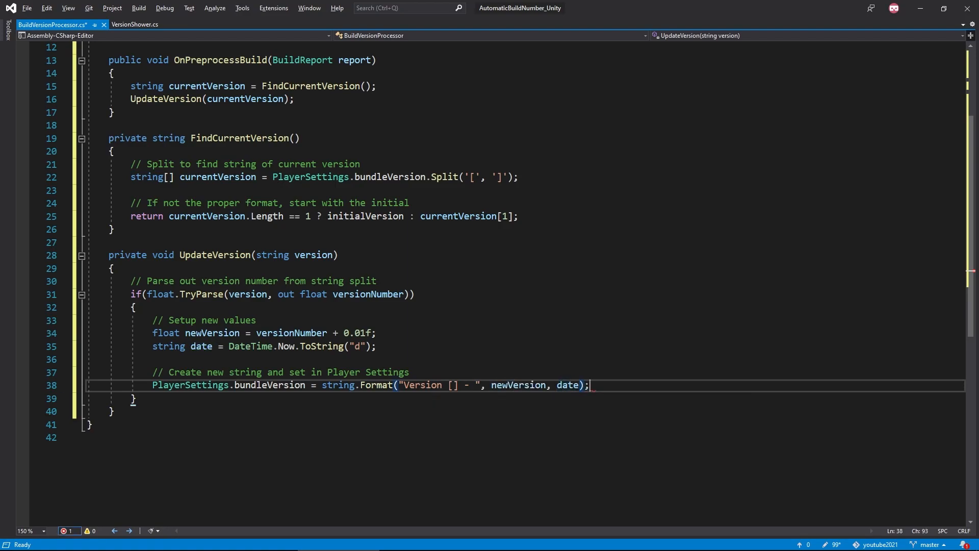
pyautogui.write('{}')
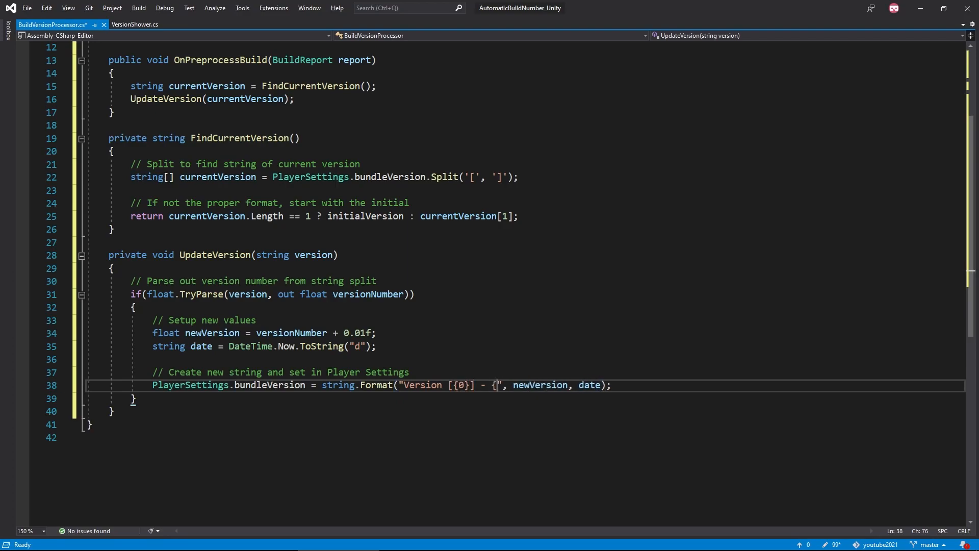
pyautogui.write('1}')
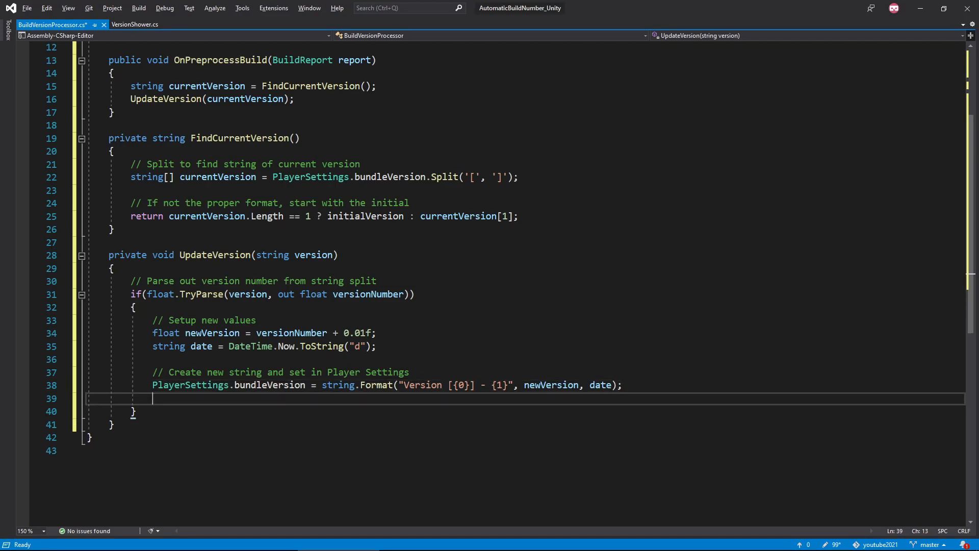
# Log PlayerSettings.bundleVersion with Debug.Log and save the script
pyautogui.write('Debug.Log(')
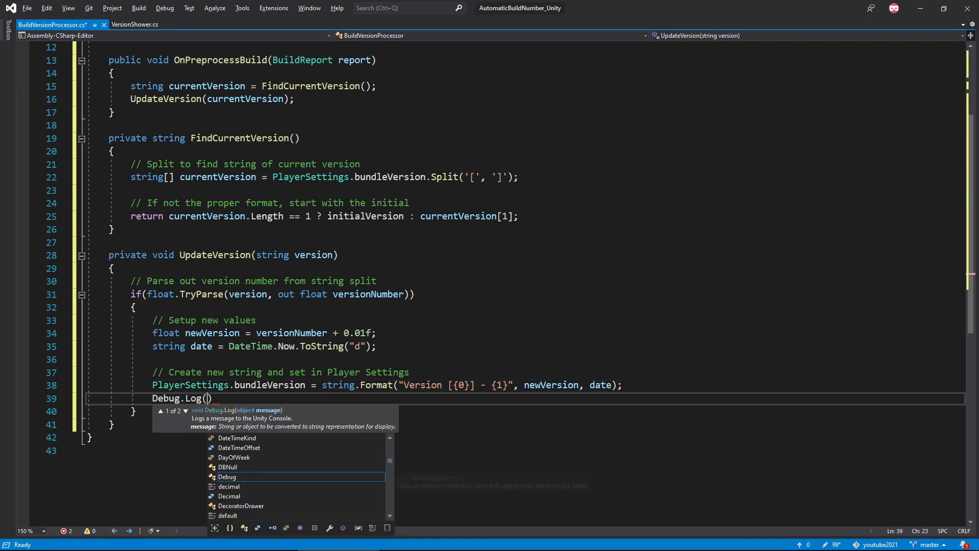
pyautogui.write('PlayerSettings.bundleVersion')
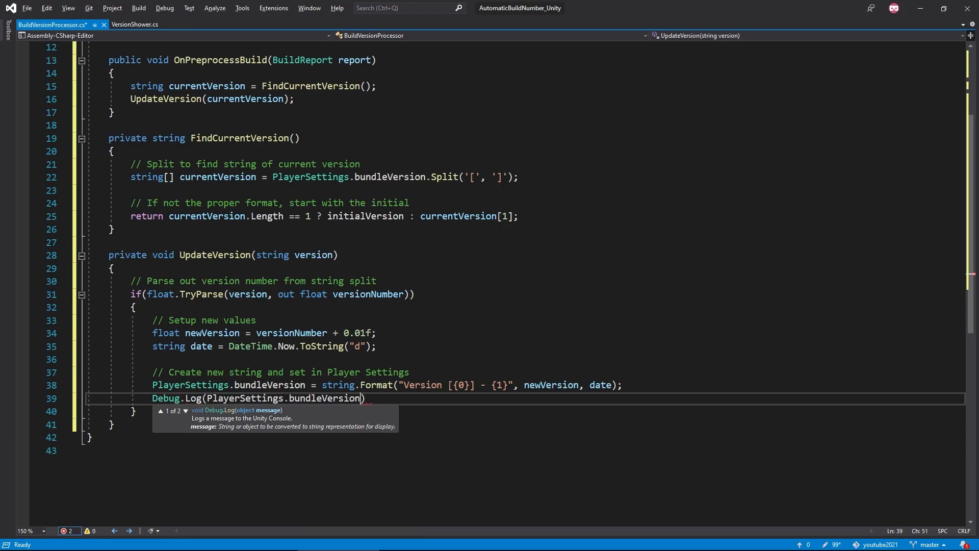
pyautogui.write(');')
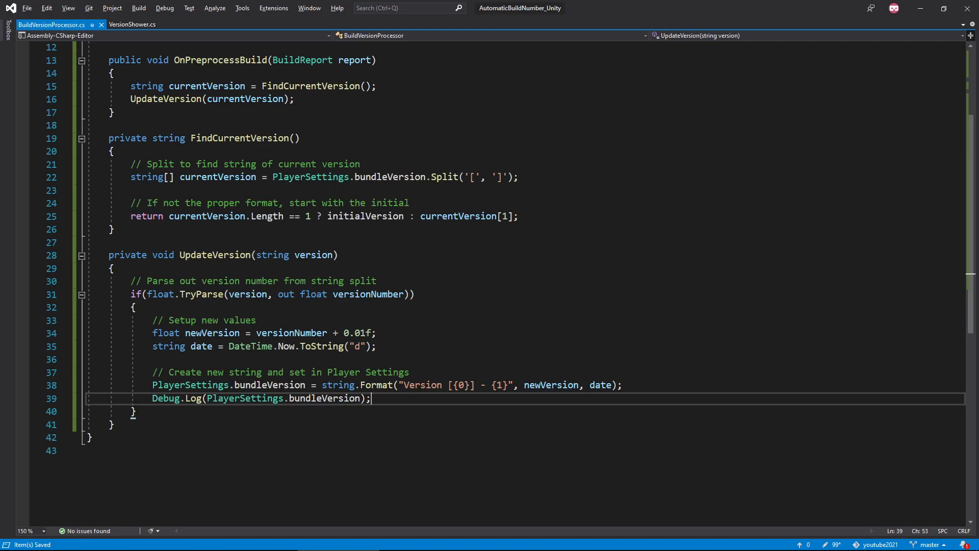
# In VersionShower's Awake, set the Text component's text to Application.version via TryGetComponent
pyautogui.click(131, 24)
pyautogui.write('using U')
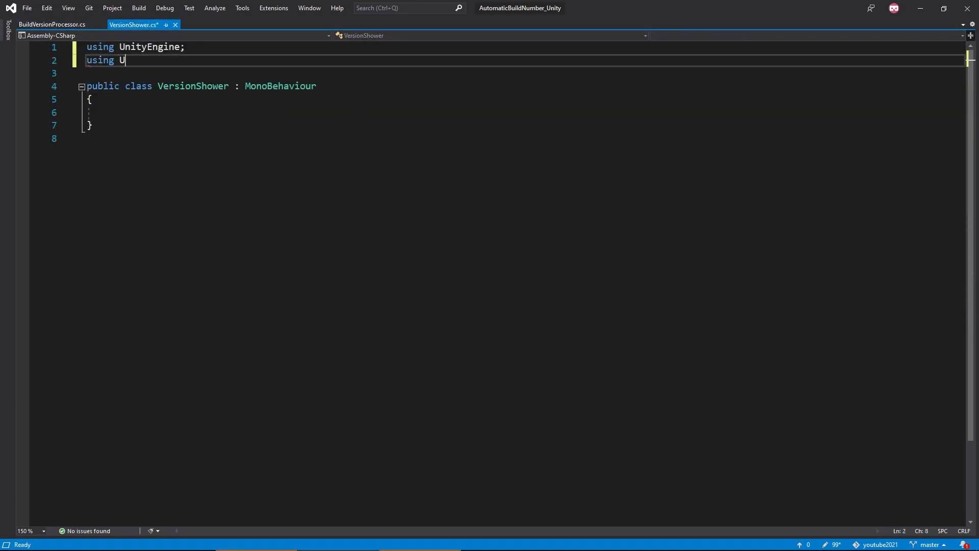
pyautogui.write('nityEngine.ui')
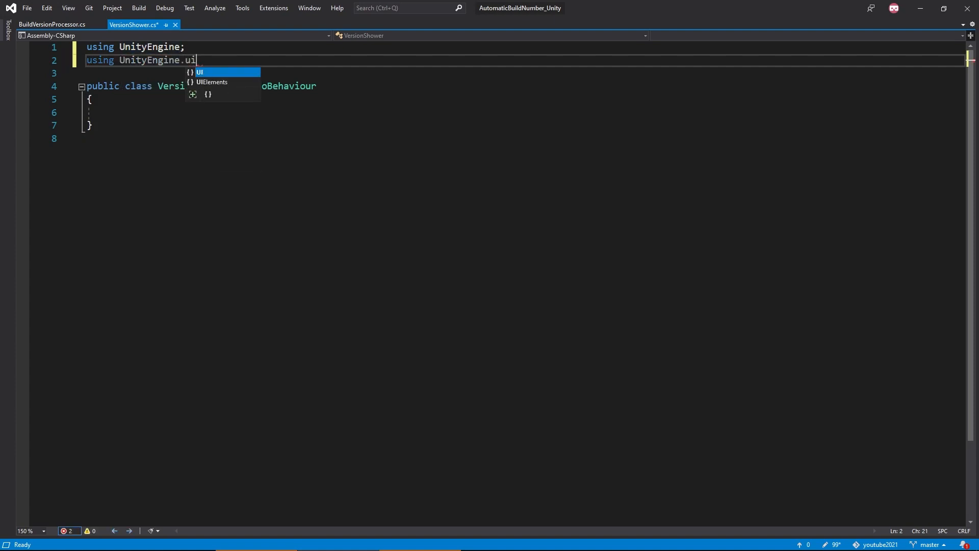
pyautogui.write('private void Awake(')
pyautogui.write('if')
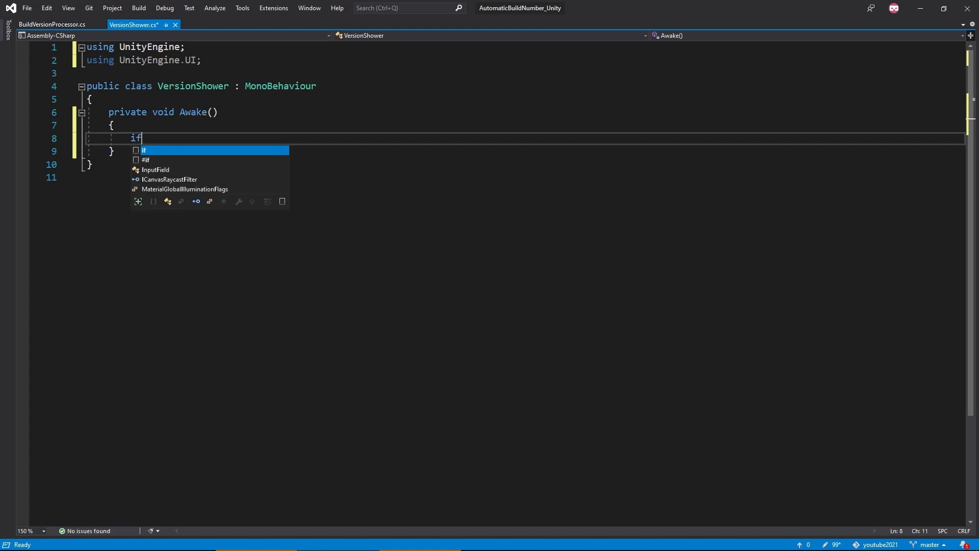
pyautogui.write('(TryGetComponent(')
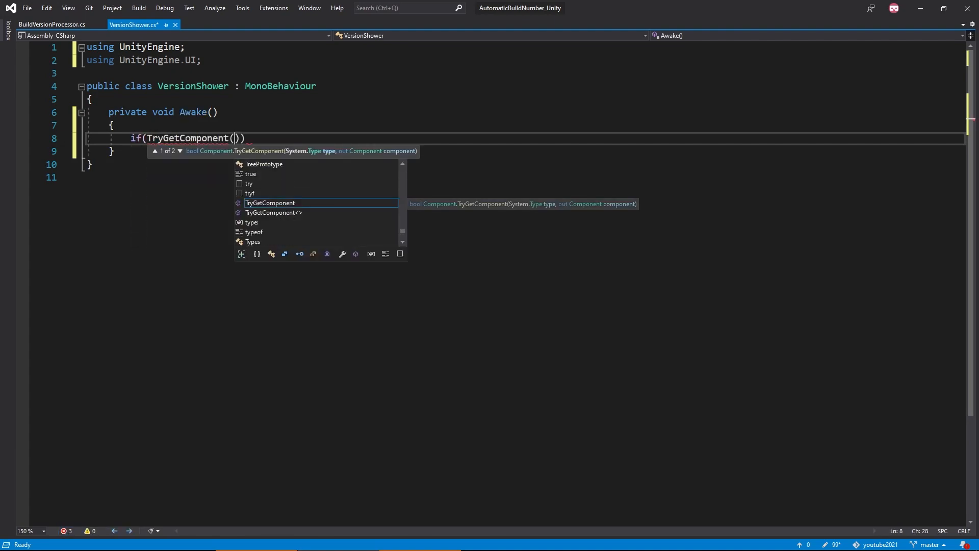
pyautogui.write('out Text outp')
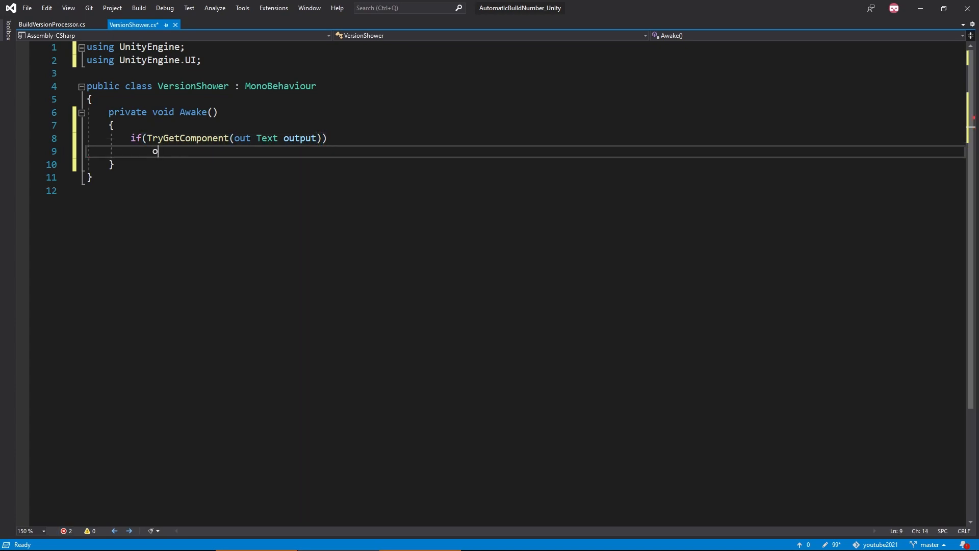
pyautogui.write('utput.text = App')
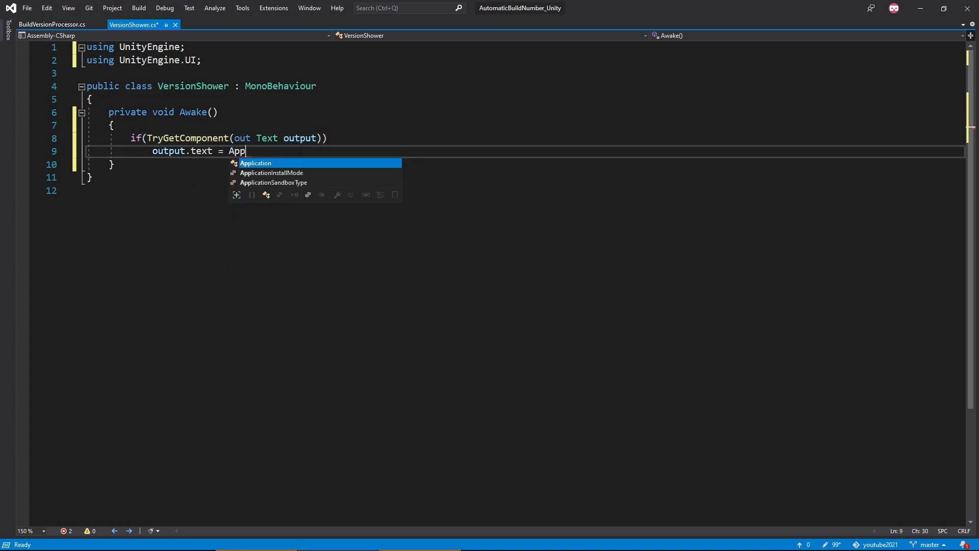
pyautogui.write('lication.version;')
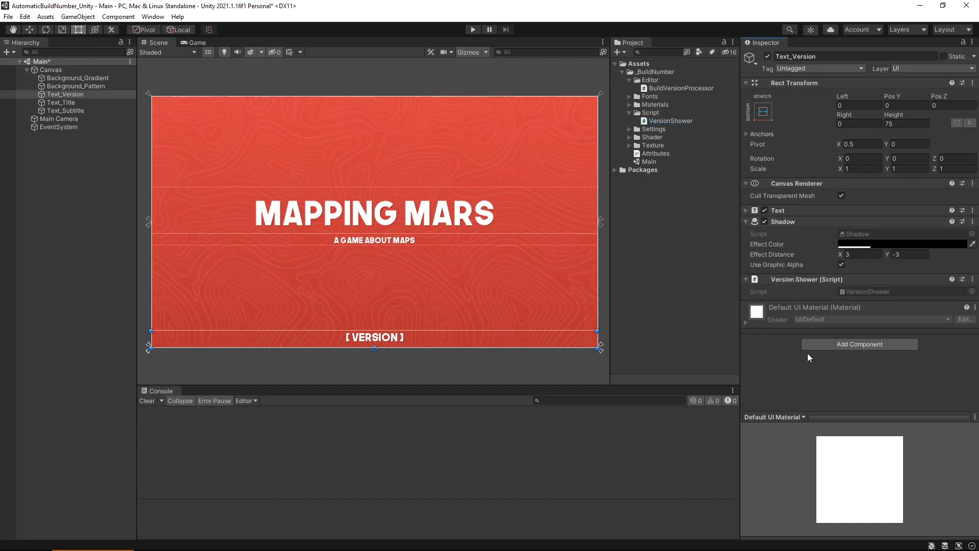
# Inspect the Console's Debug.Log entry showing 'Version [0.01] - 10/12/2021' and reach for the File menu
pyautogui.click(9, 17)
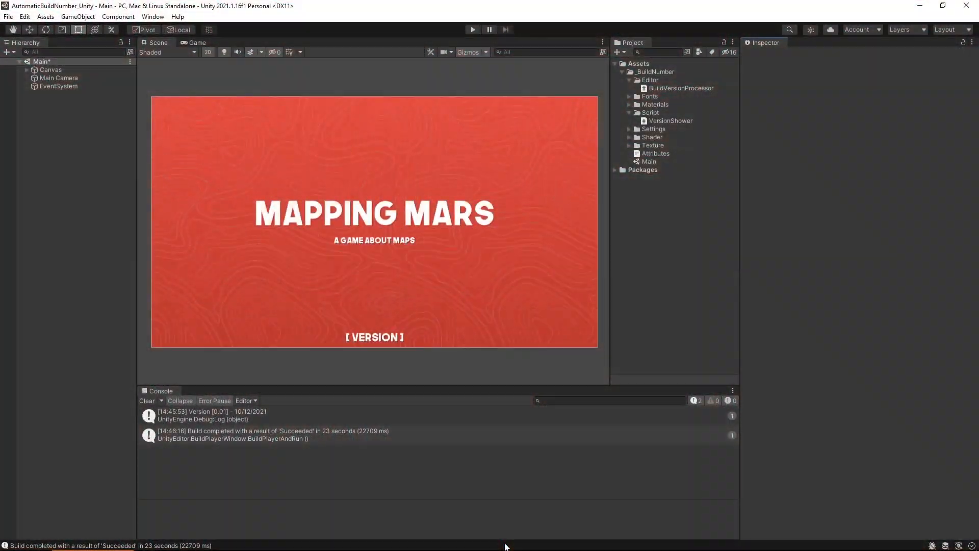
pyautogui.click(213, 415)
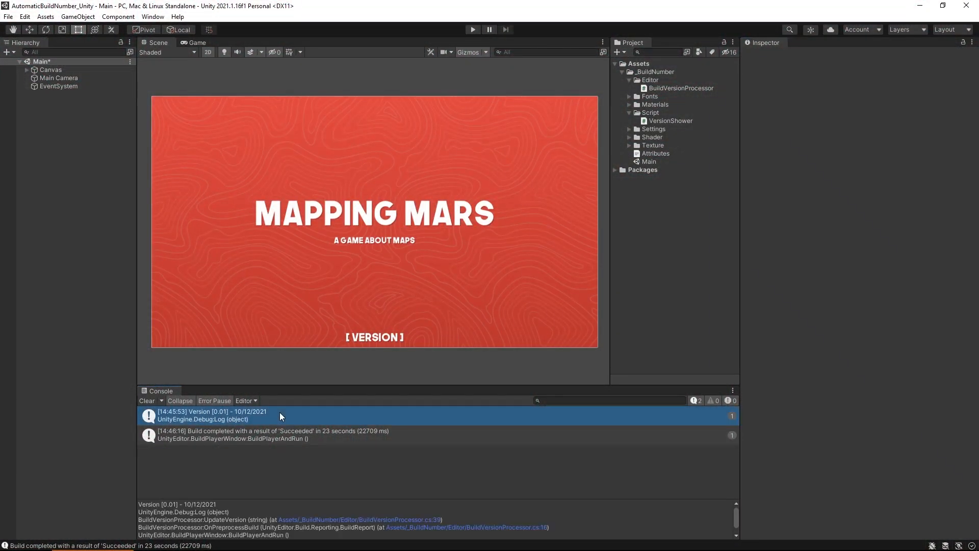
pyautogui.click(8, 17)
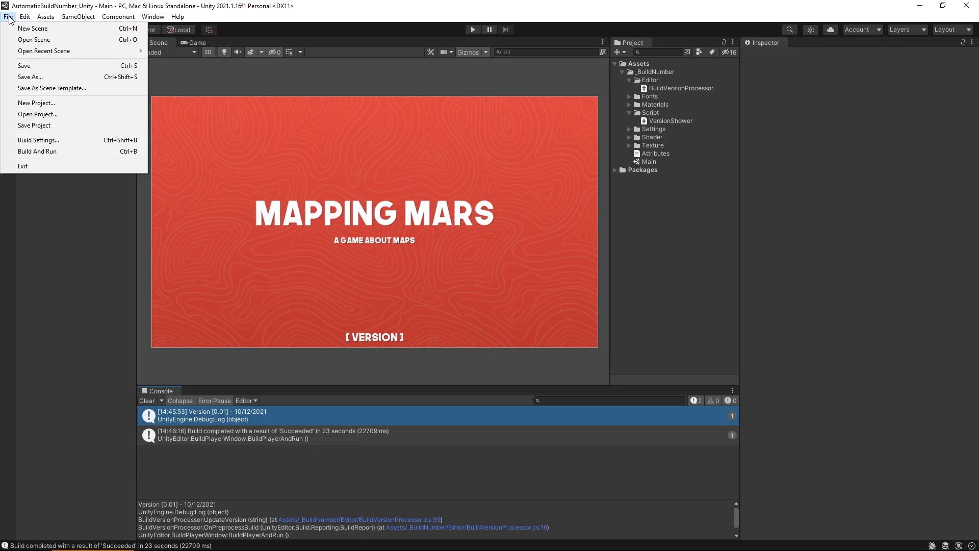